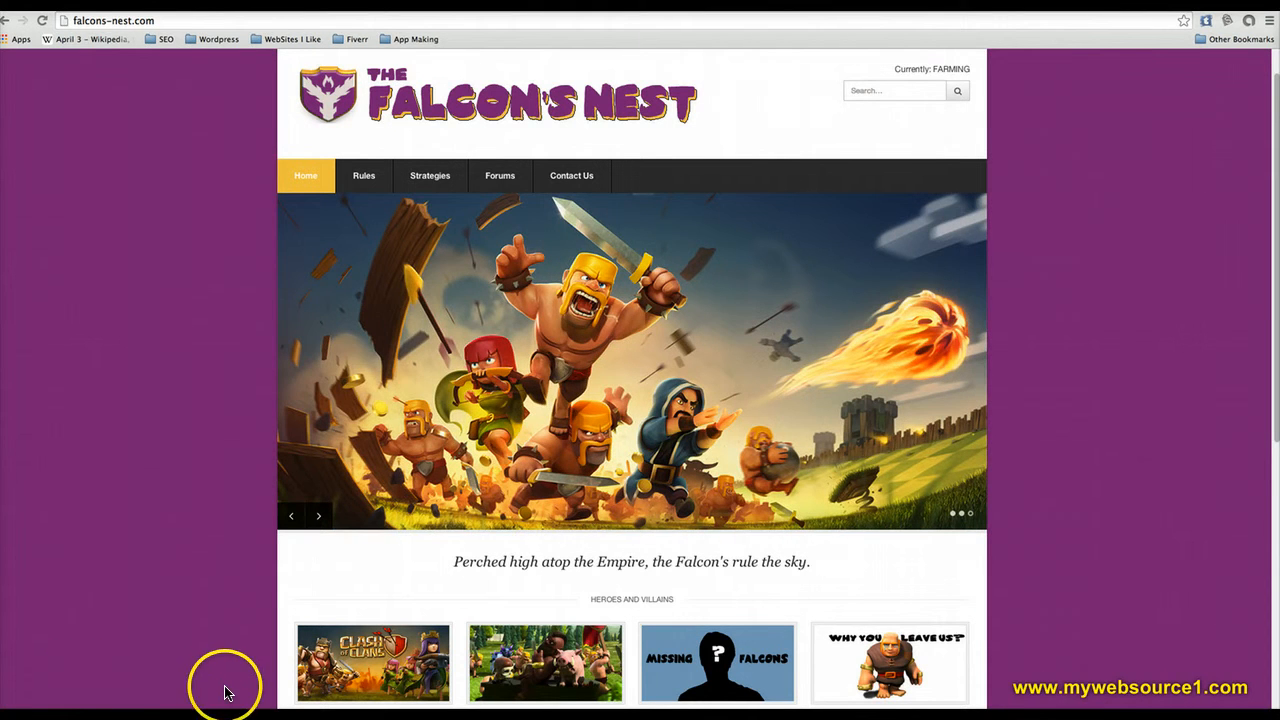
mouse_move(212, 288)
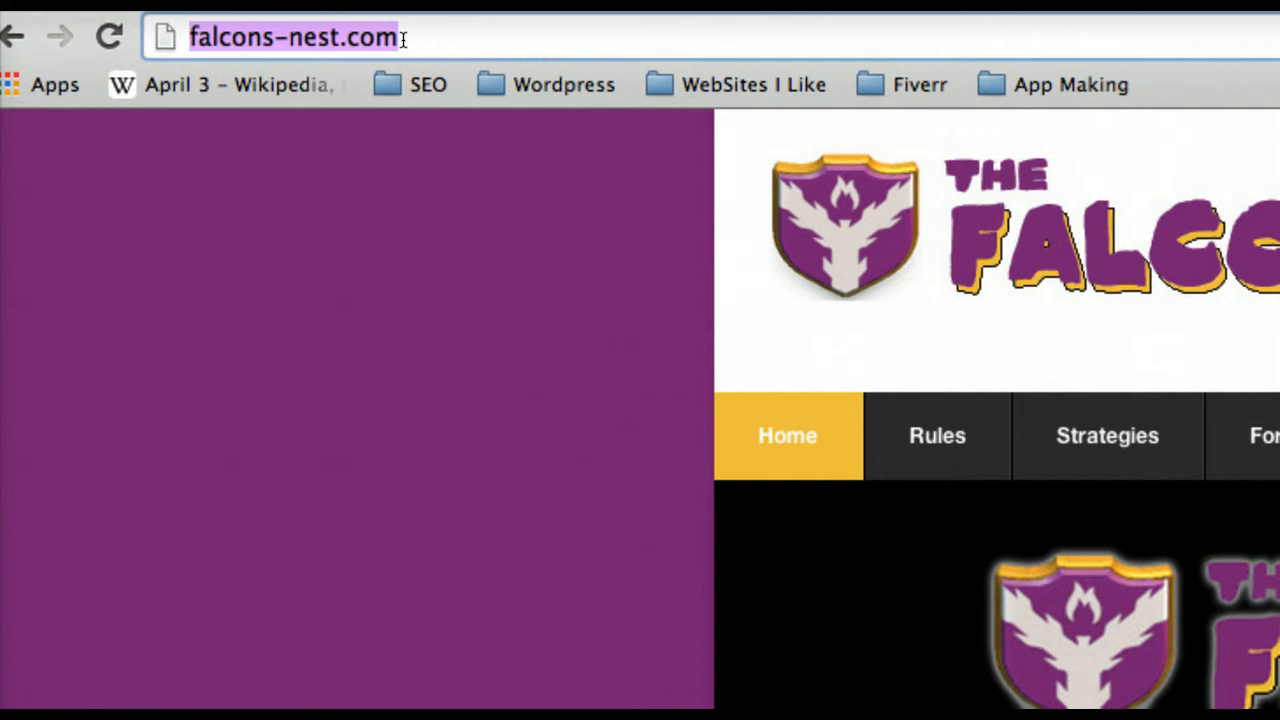
Append /wp-admin to falcons-nest.com in the address bar to reach the admin login
left_click(448, 46)
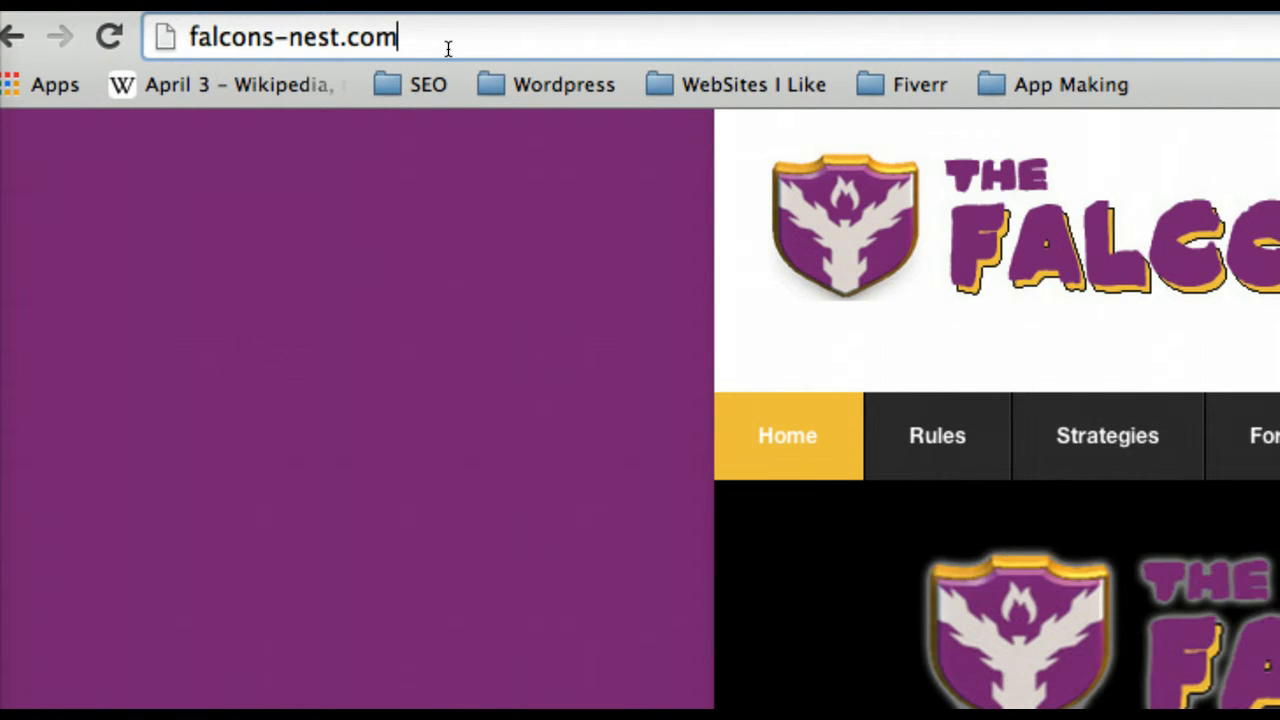
type("/")
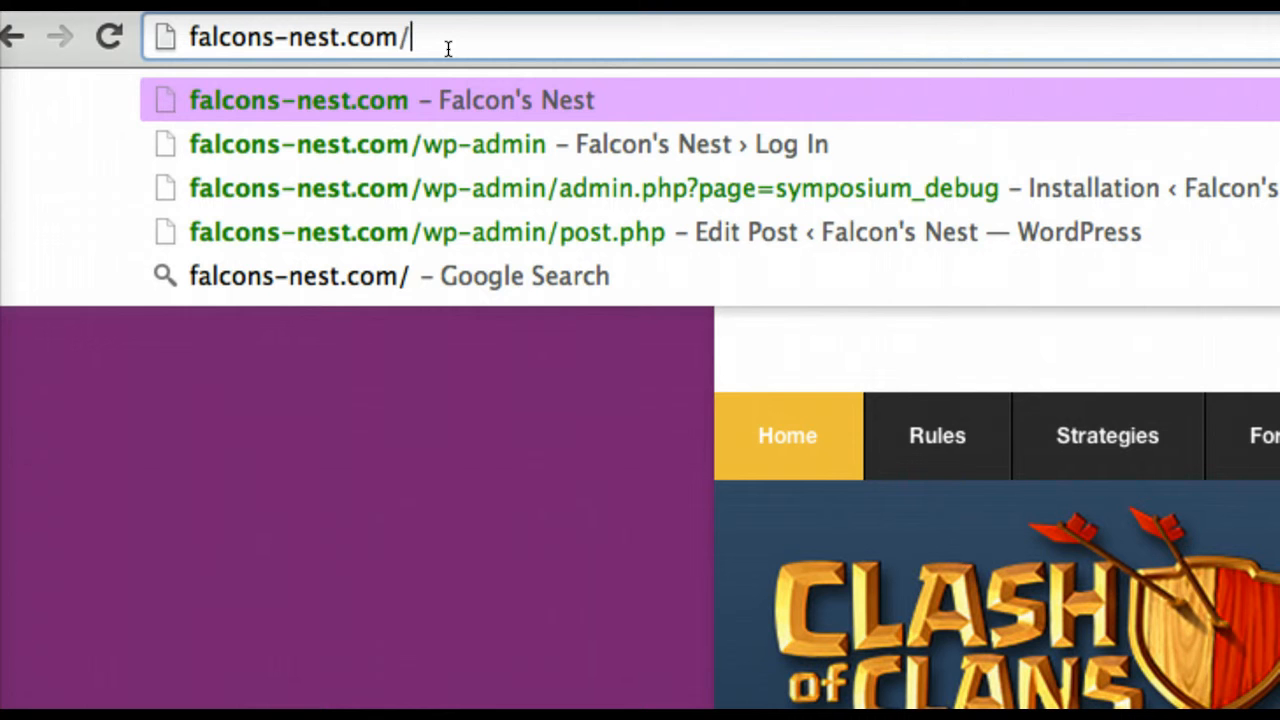
type("wp")
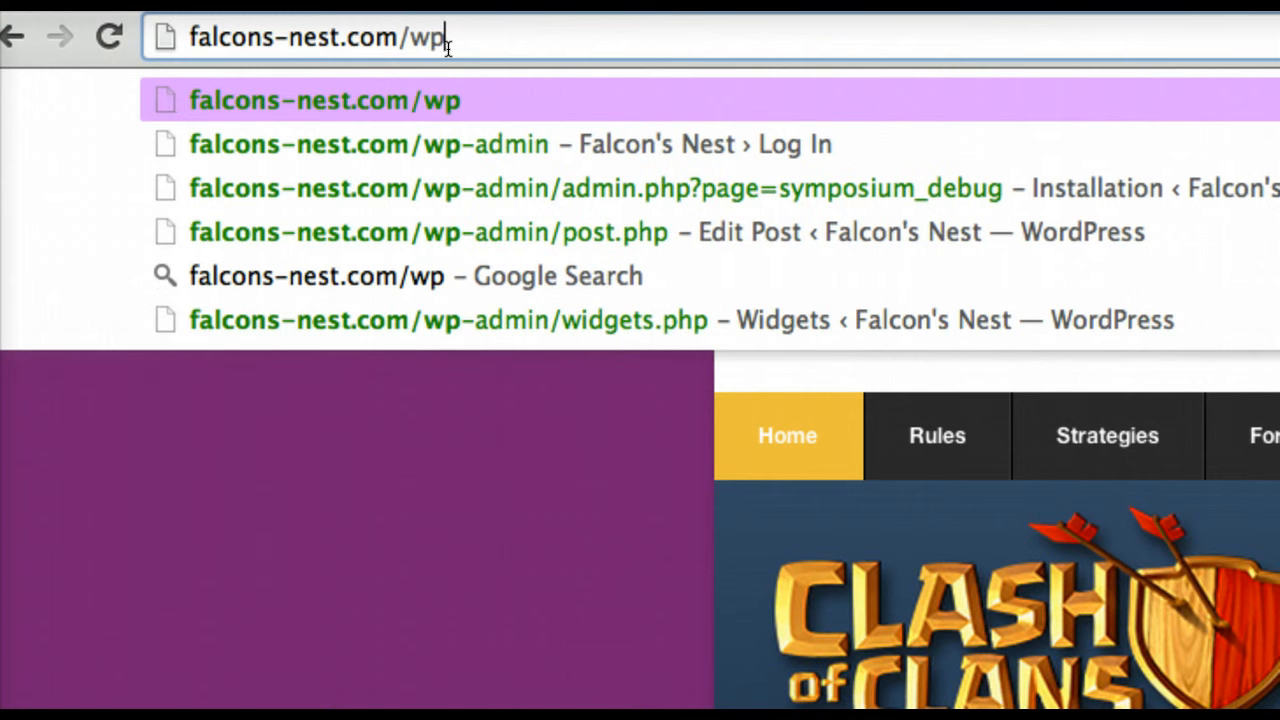
type("-a")
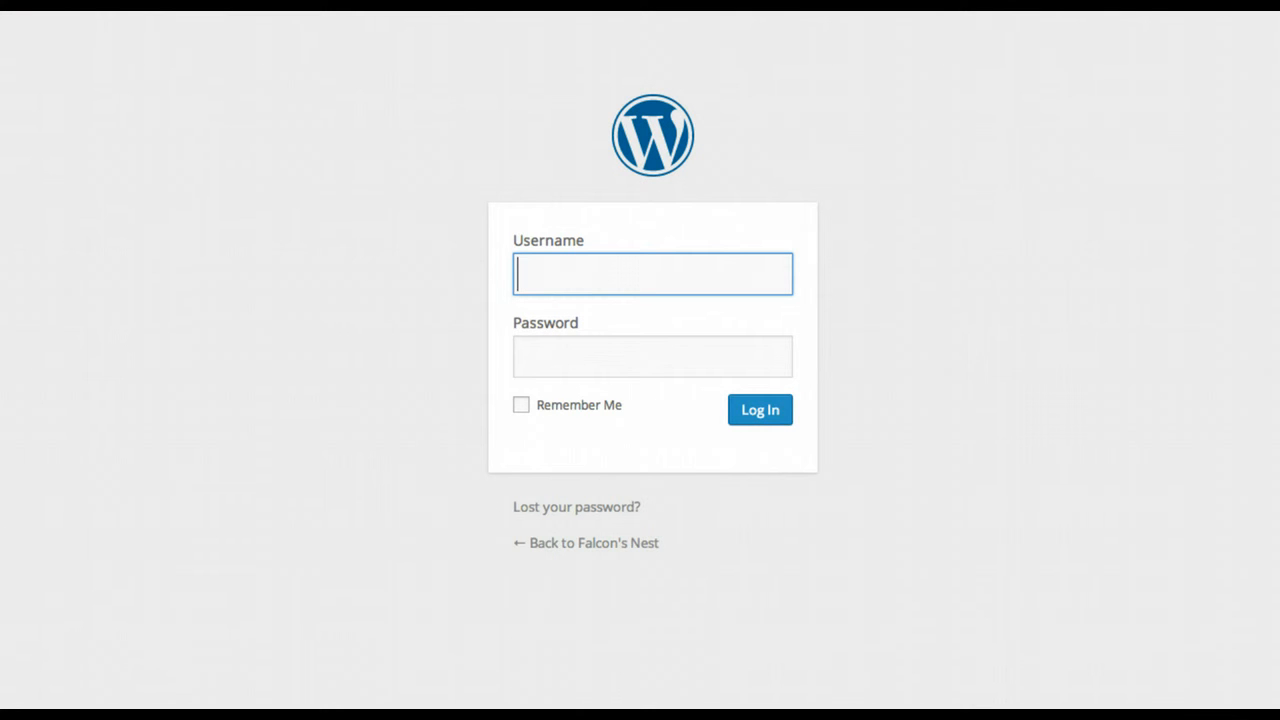
mouse_move(704, 410)
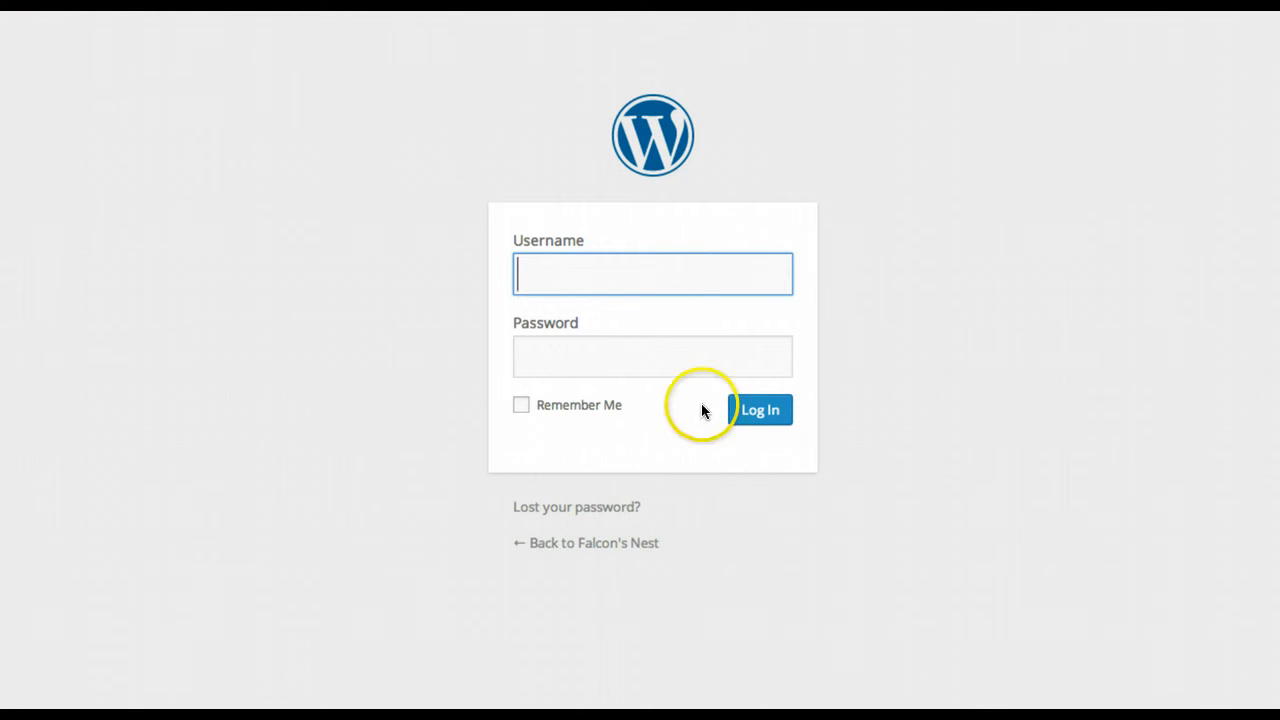
Log in with the saved 'admin' username and password to reach the Dashboard
type("admin")
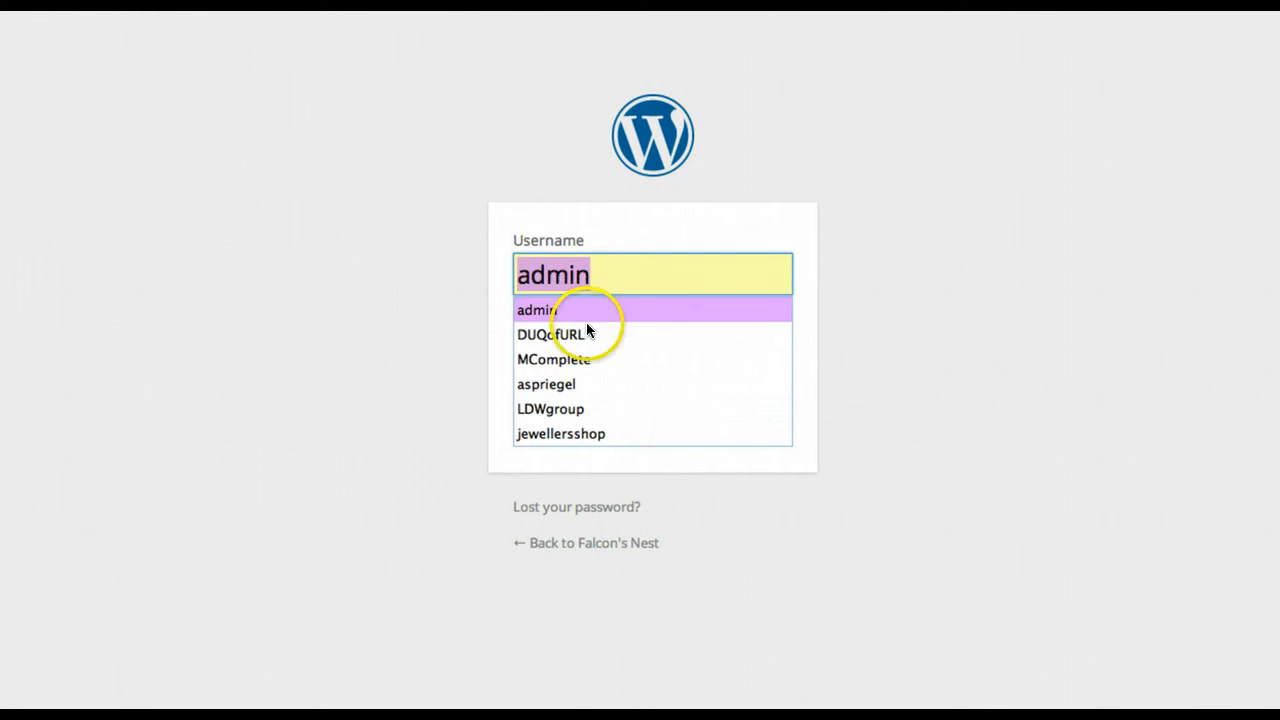
left_click(560, 334)
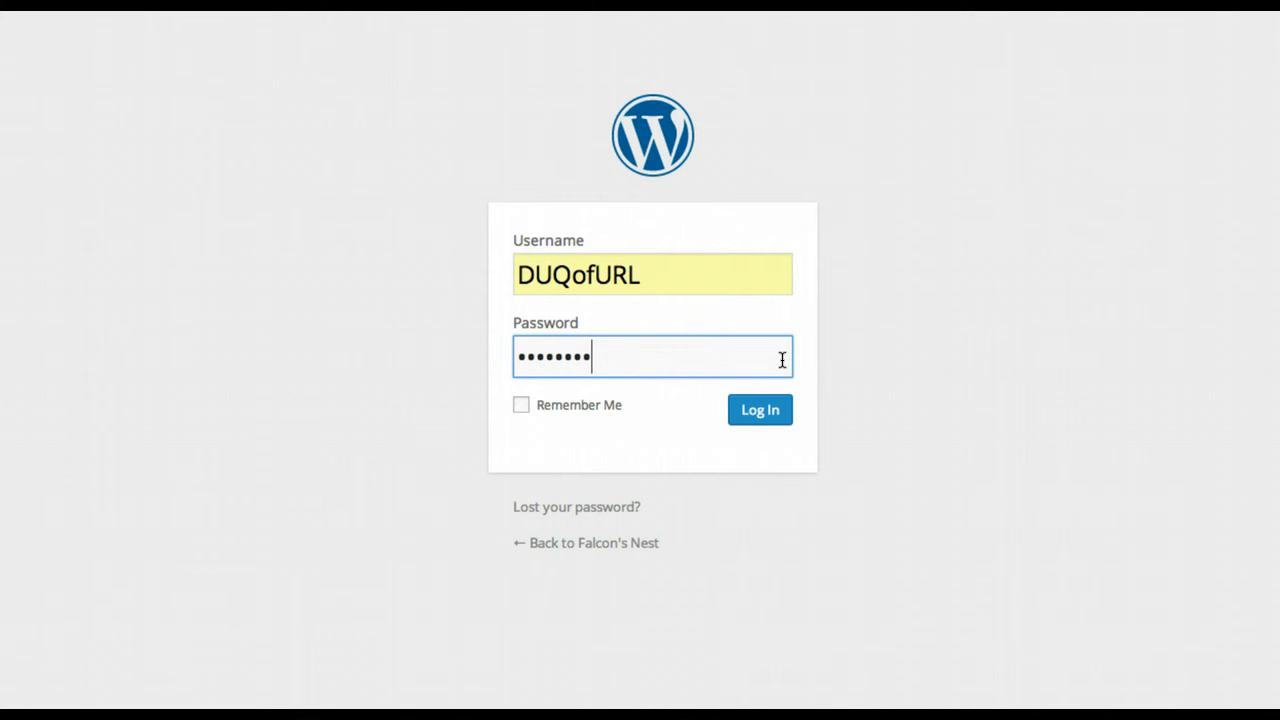
left_click(760, 410)
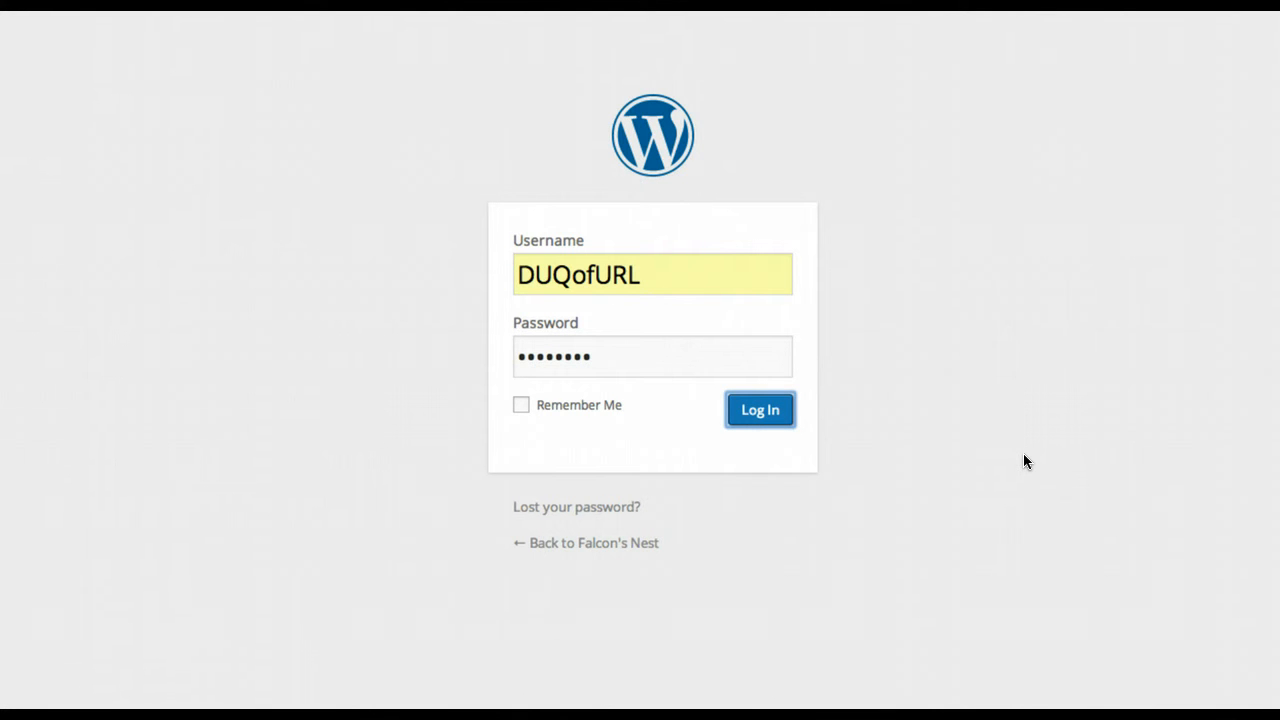
left_click(760, 408)
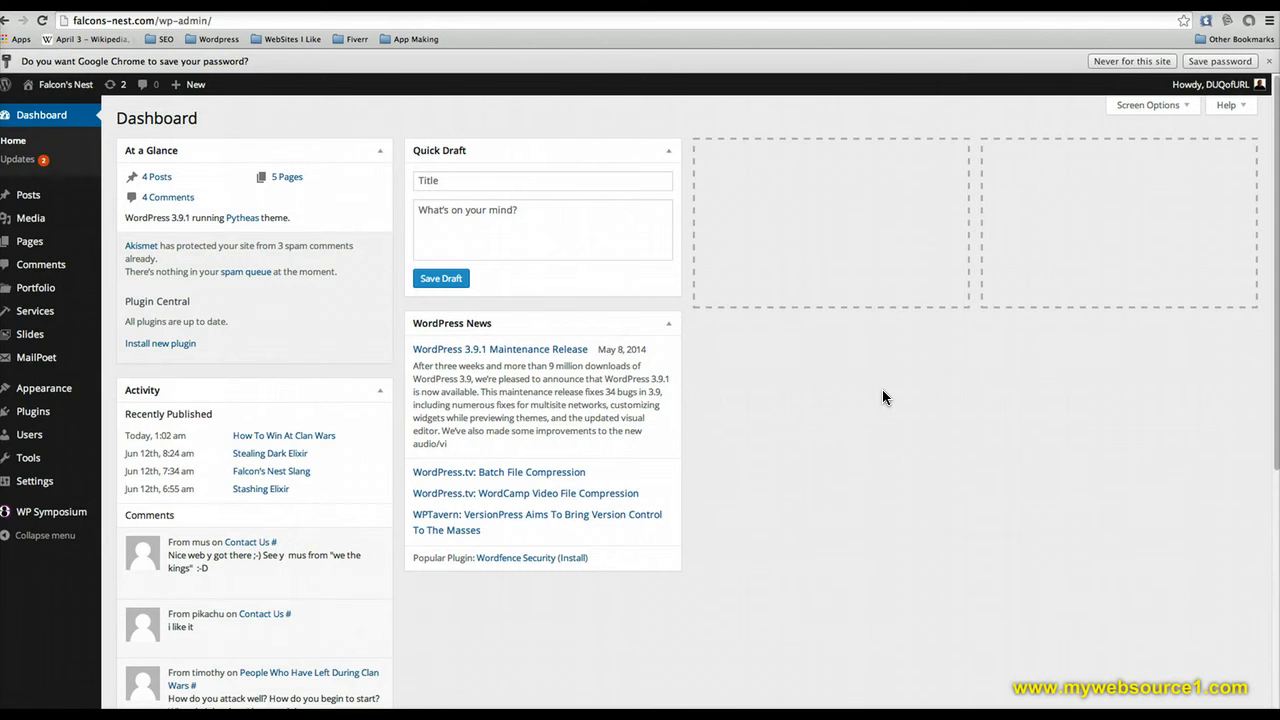
mouse_move(796, 456)
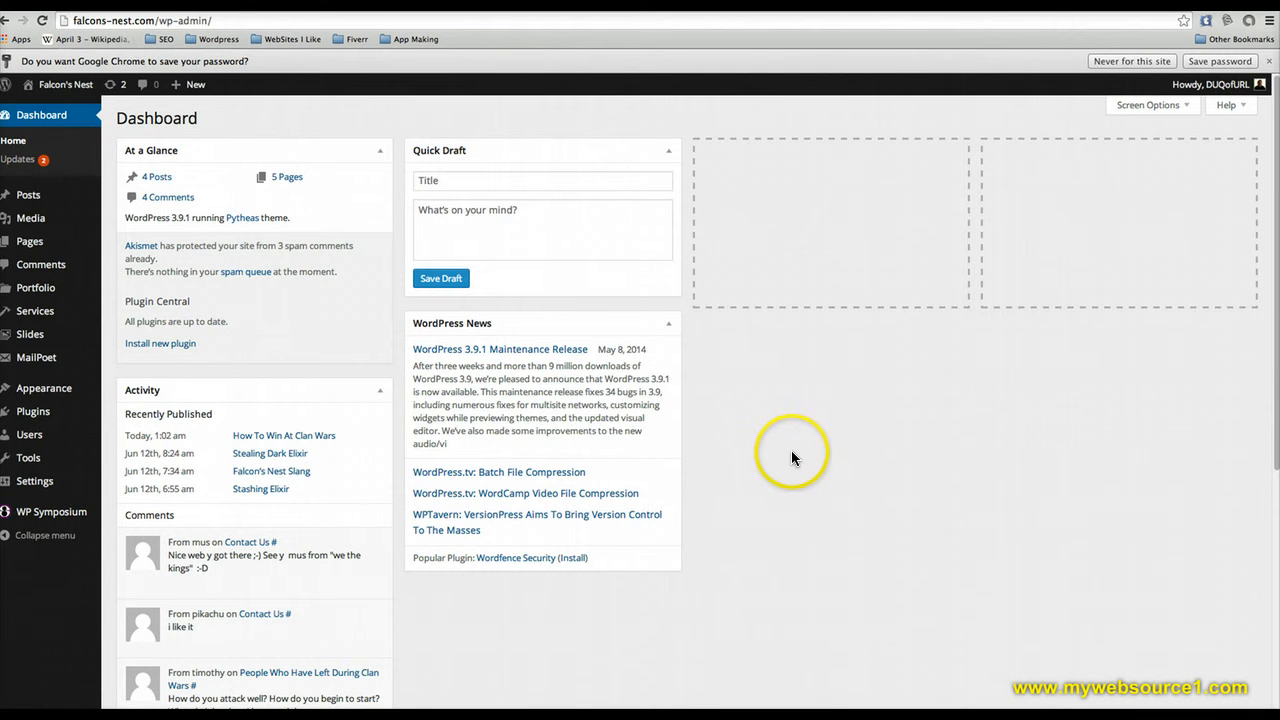
mouse_move(652, 448)
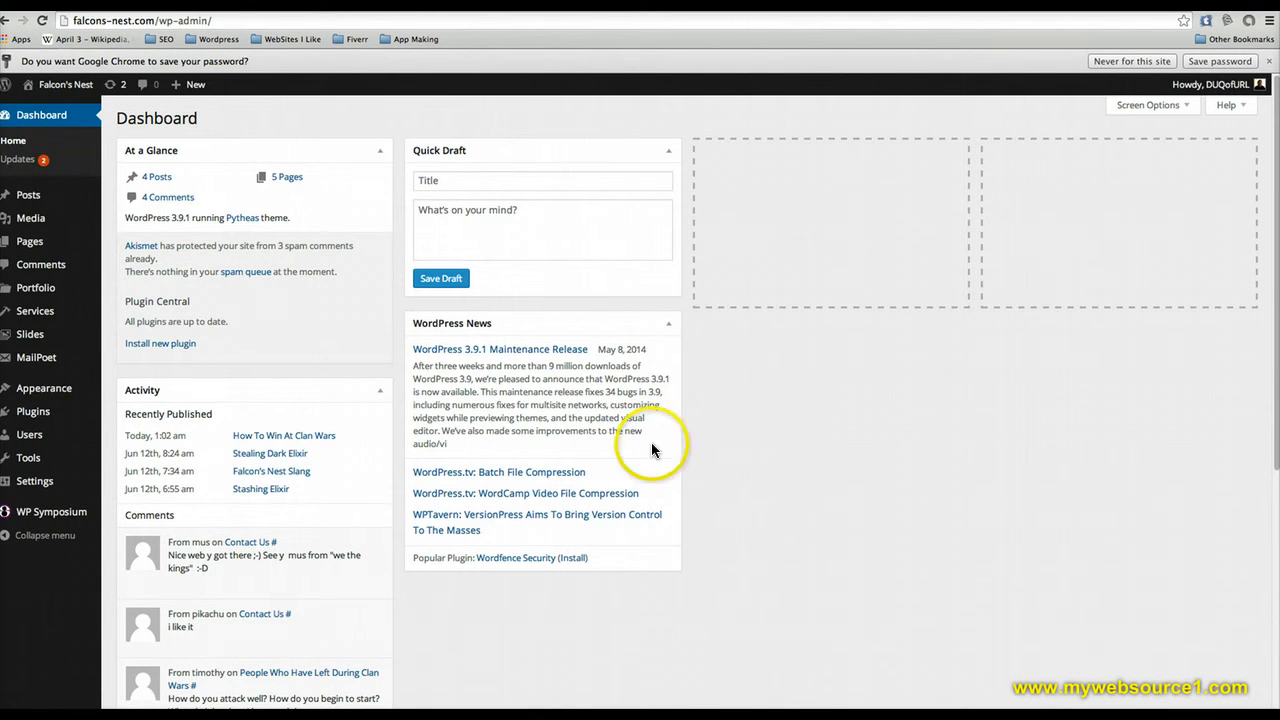
mouse_move(178, 216)
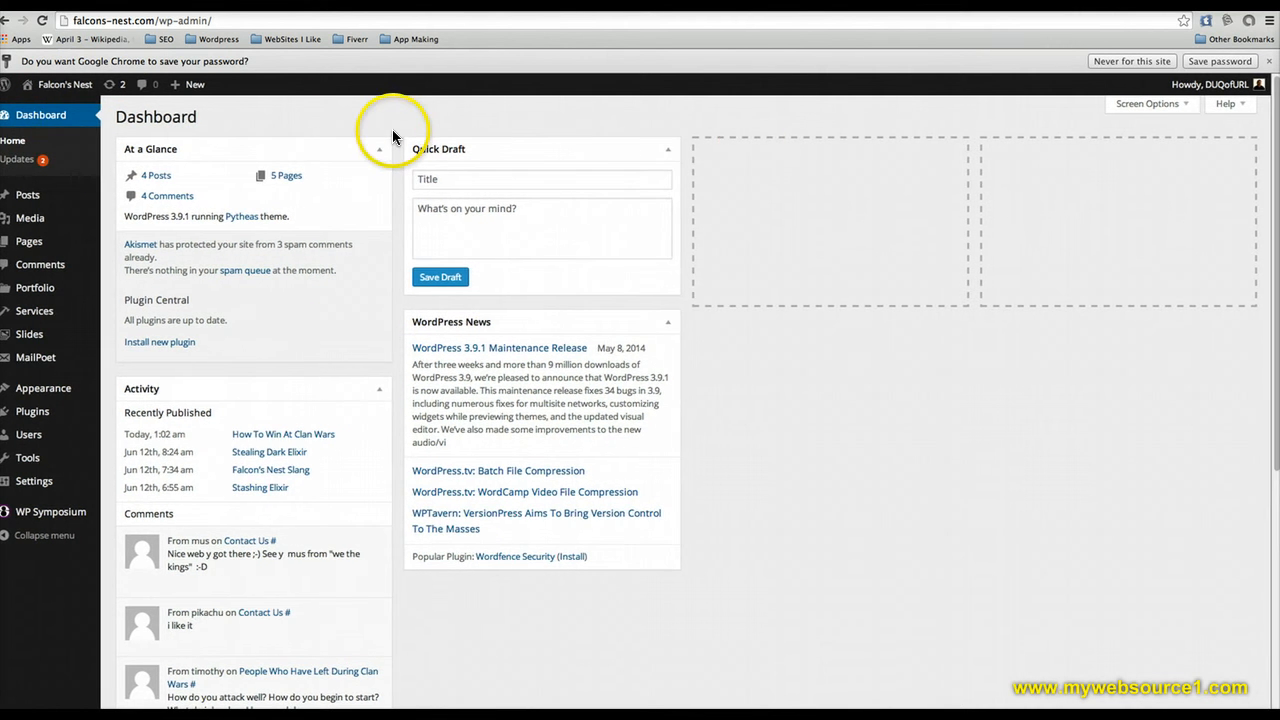
mouse_move(1084, 148)
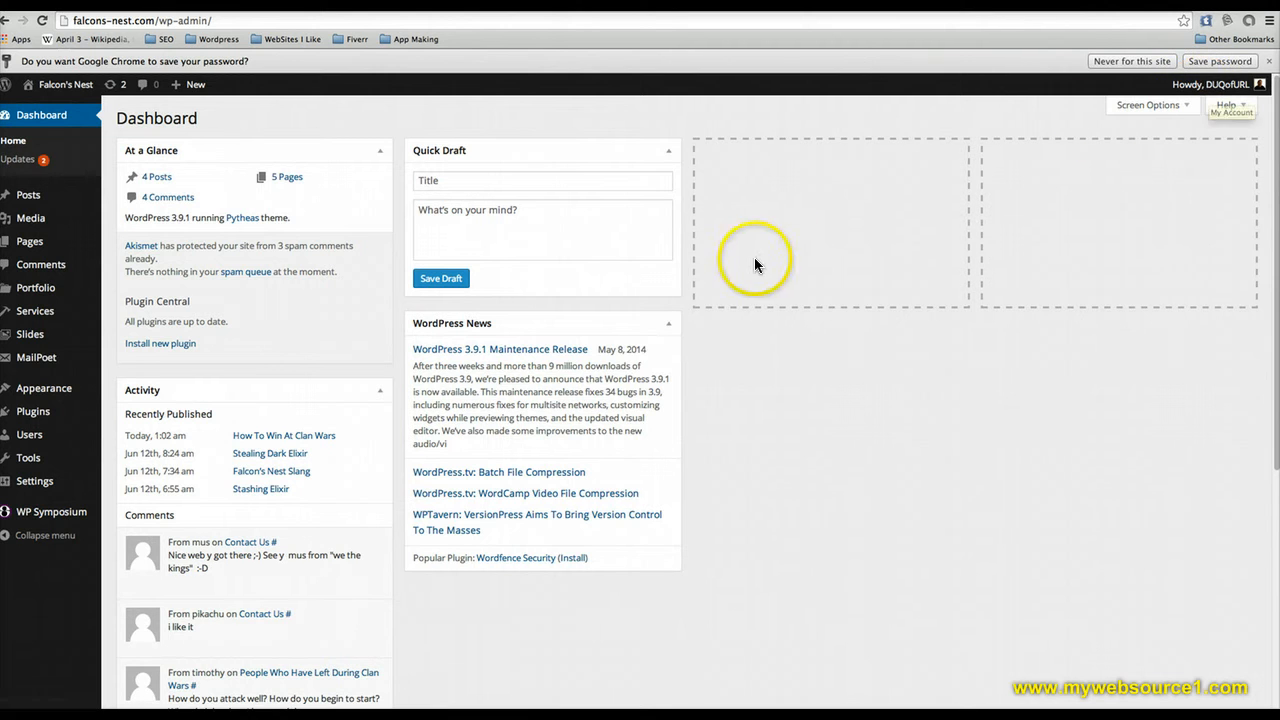
mouse_move(244, 260)
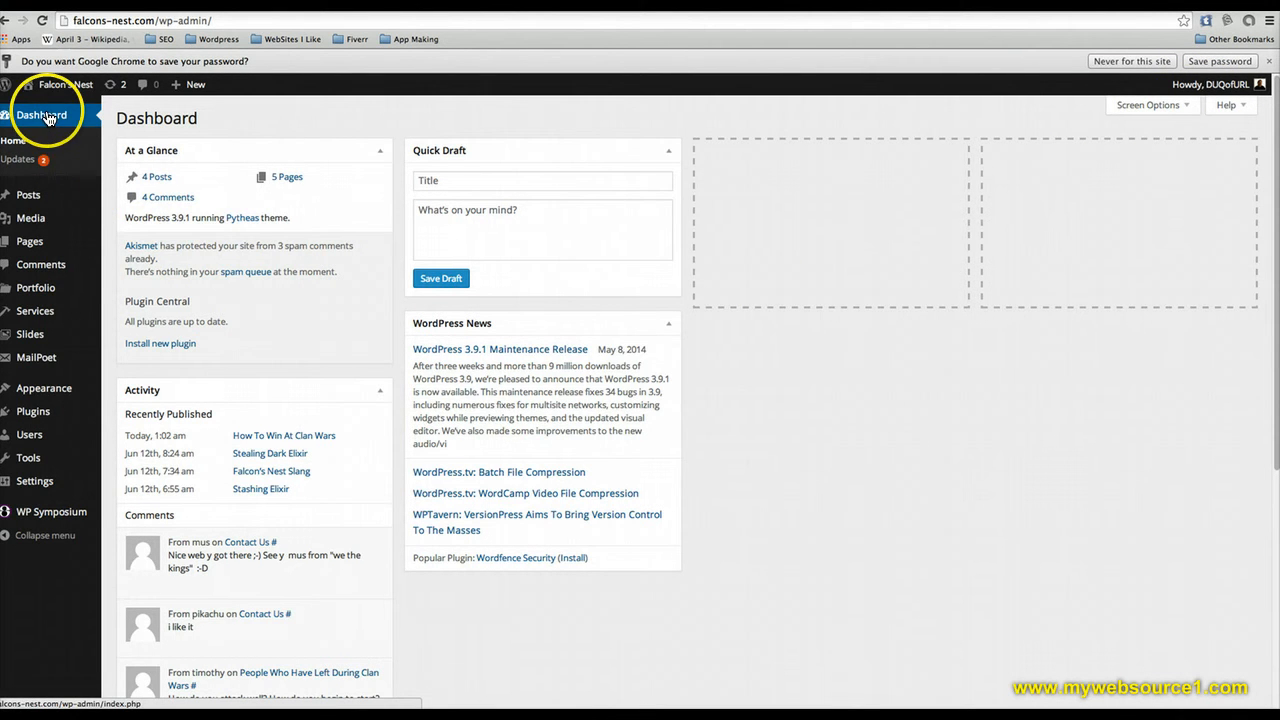
mouse_move(22, 144)
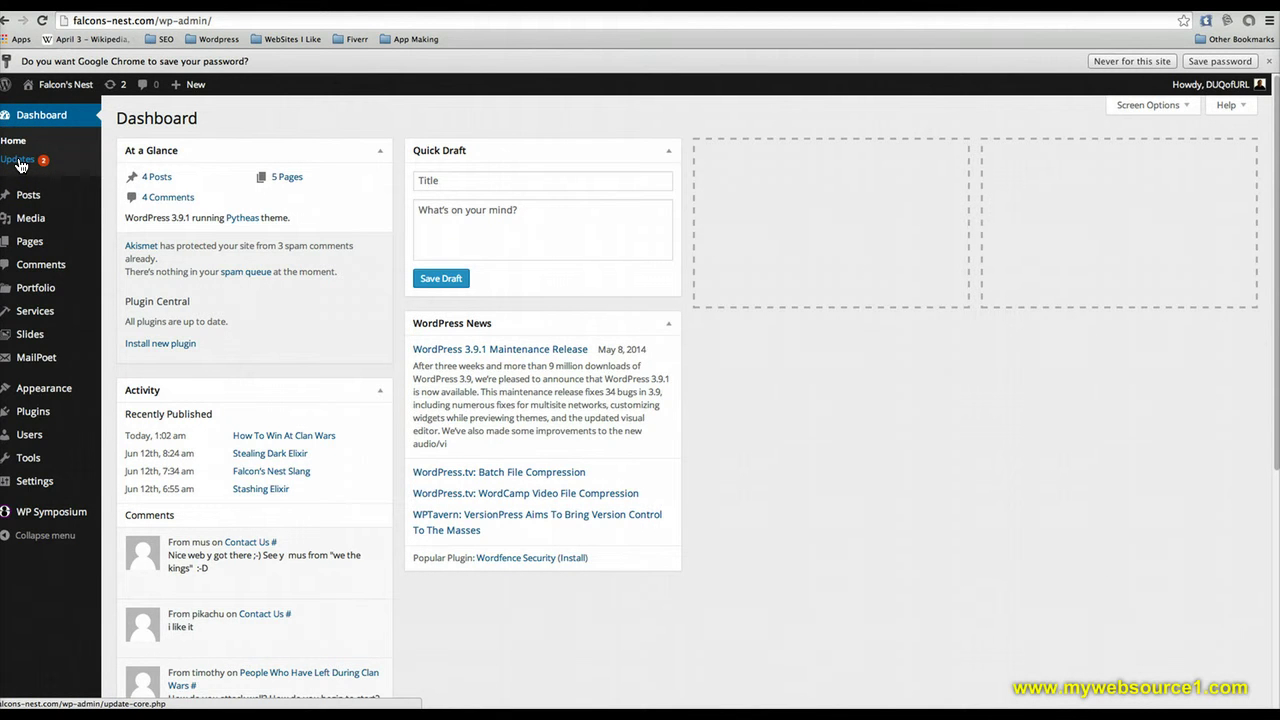
left_click(18, 160)
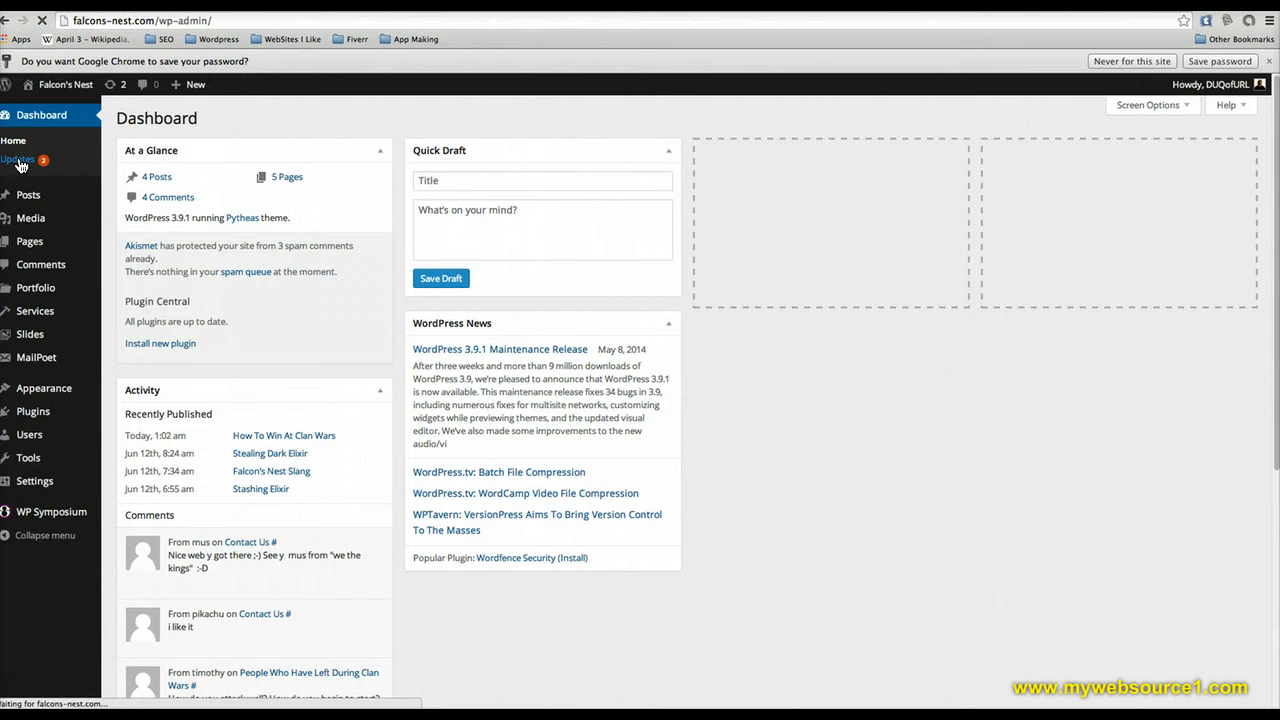
Open Dashboard > Updates showing core current and two theme updates, then head to Posts
left_click(18, 160)
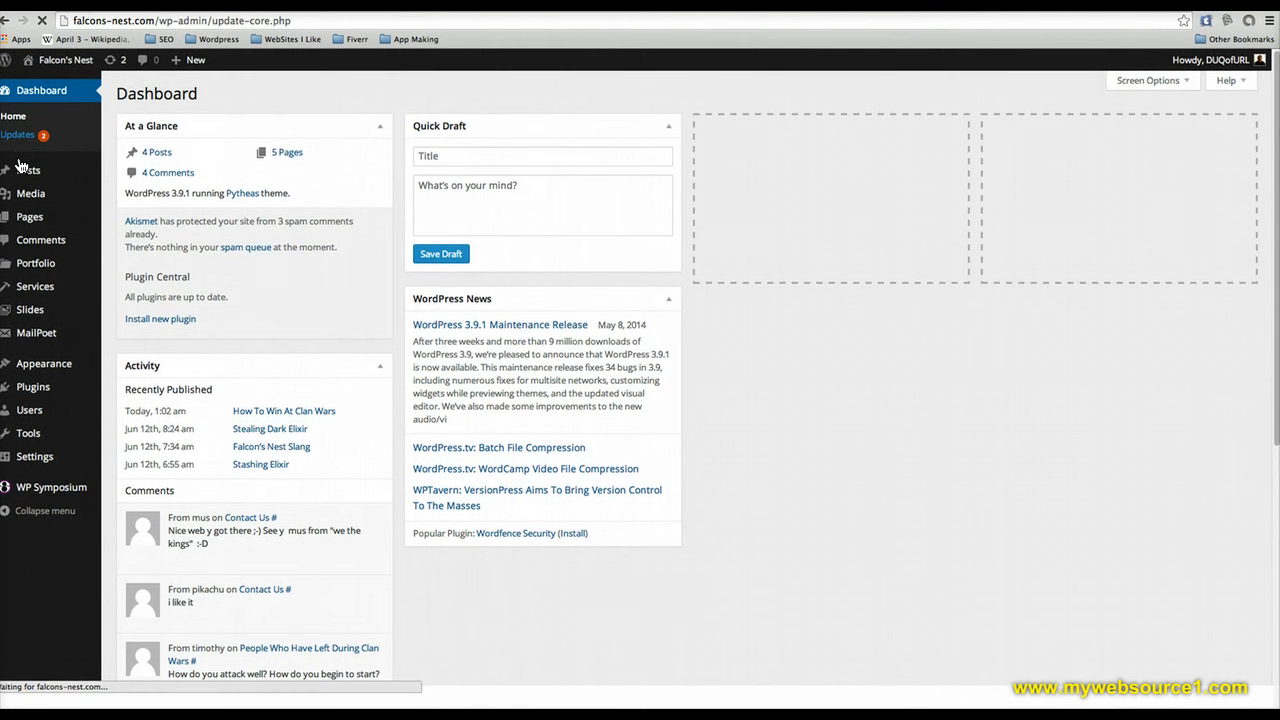
left_click(16, 134)
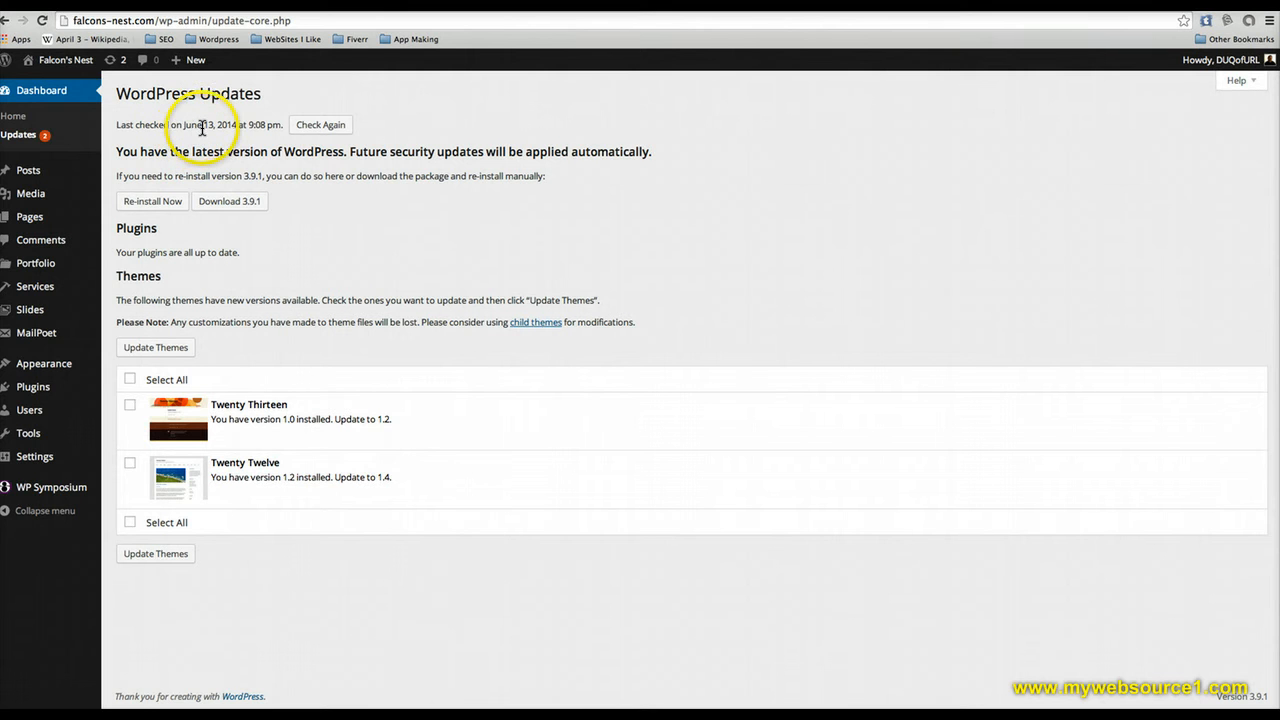
mouse_move(184, 164)
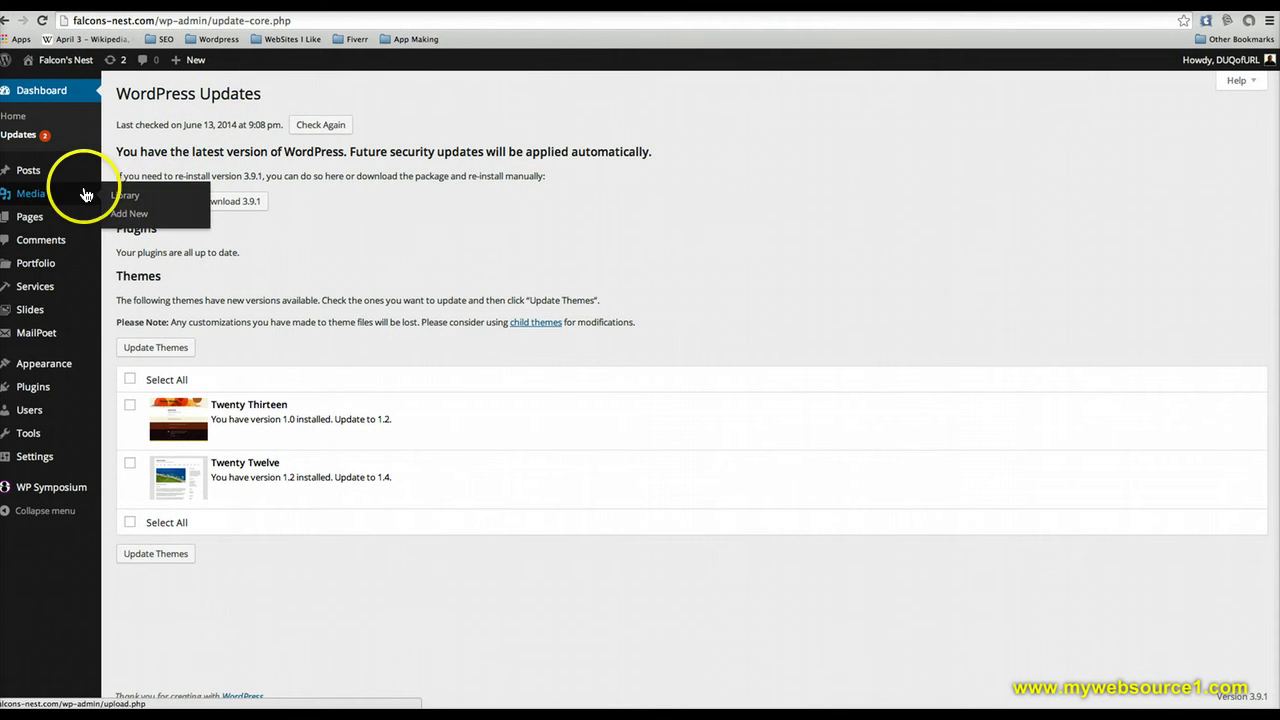
mouse_move(28, 160)
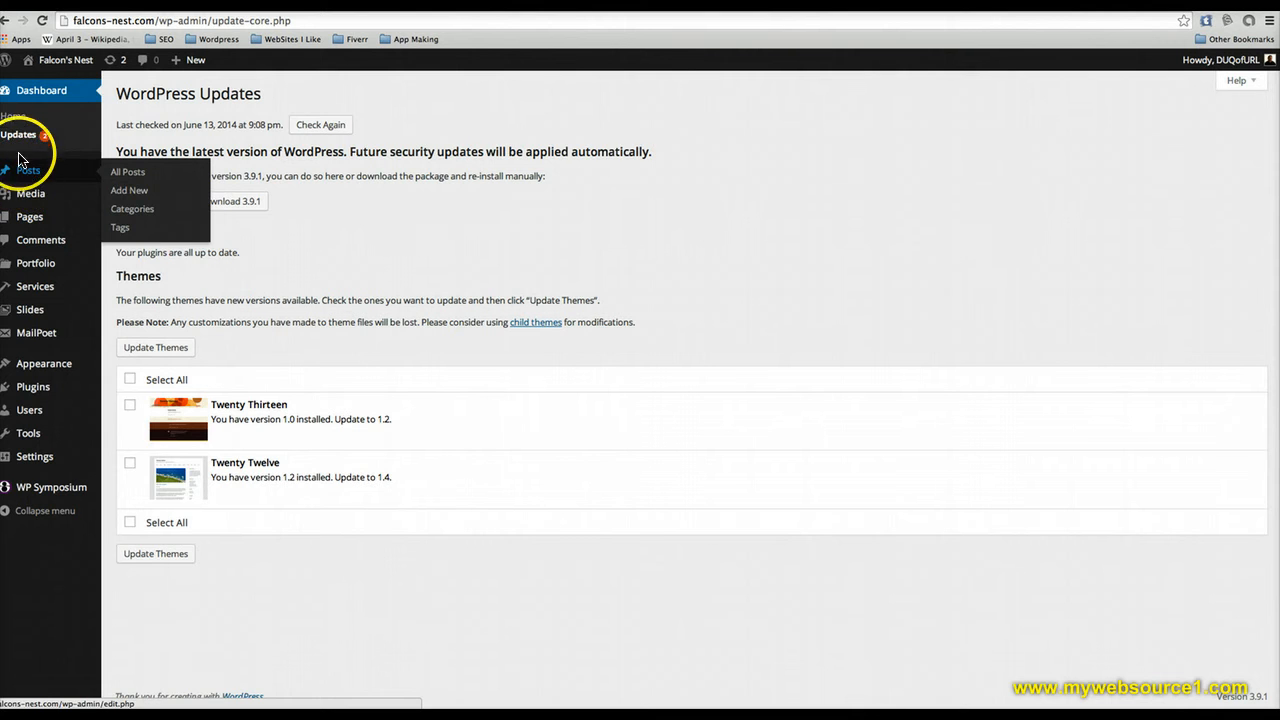
mouse_move(46, 176)
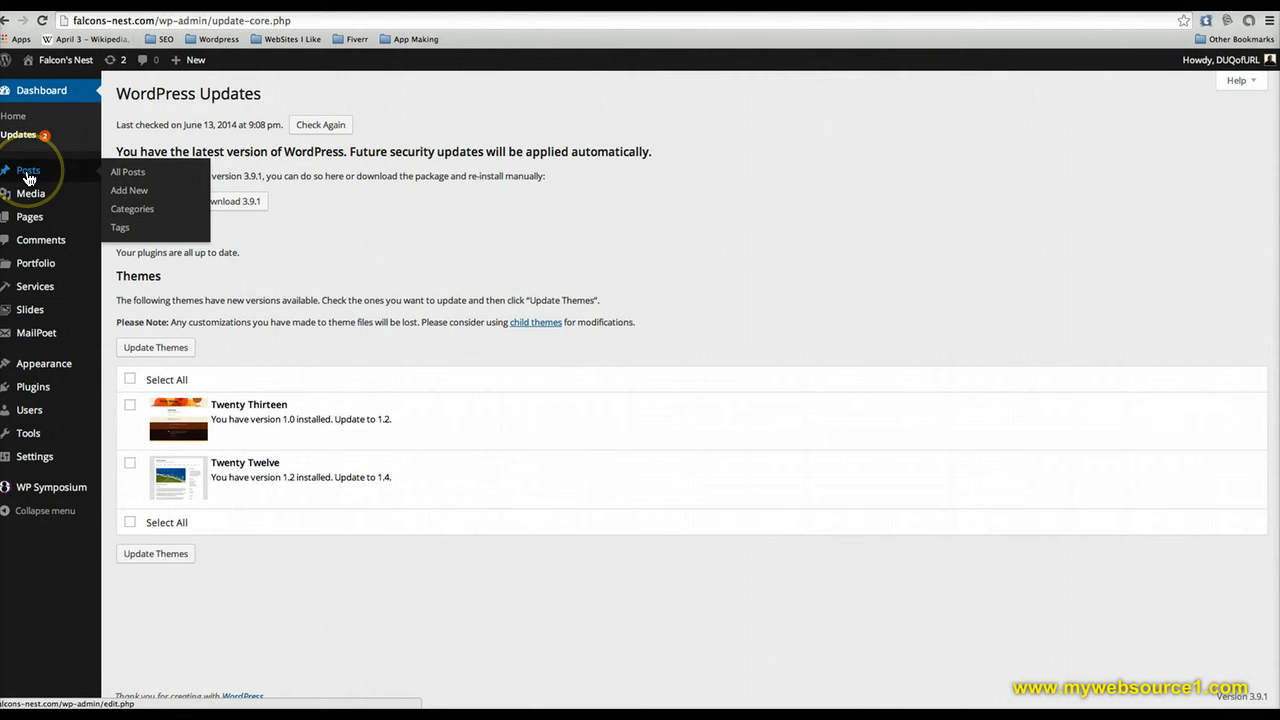
left_click(128, 172)
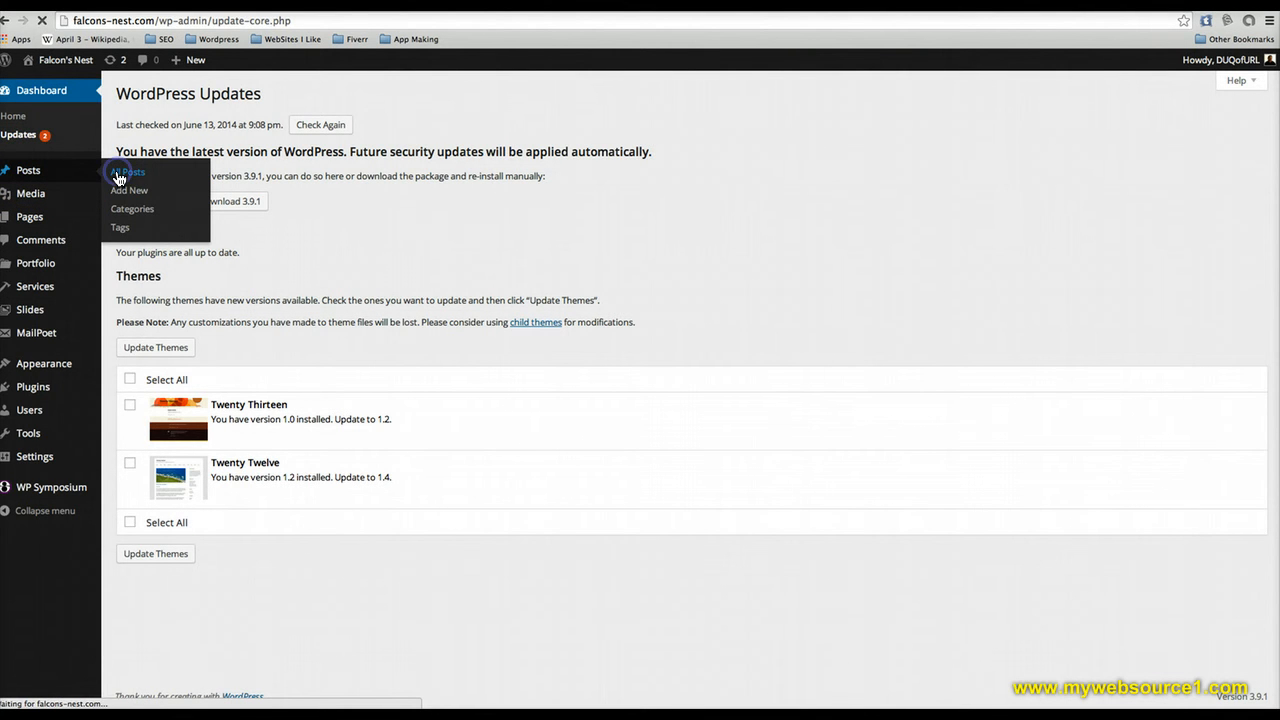
Open All Posts, listing four published posts including 'How To Win At Clan Wars'
left_click(126, 172)
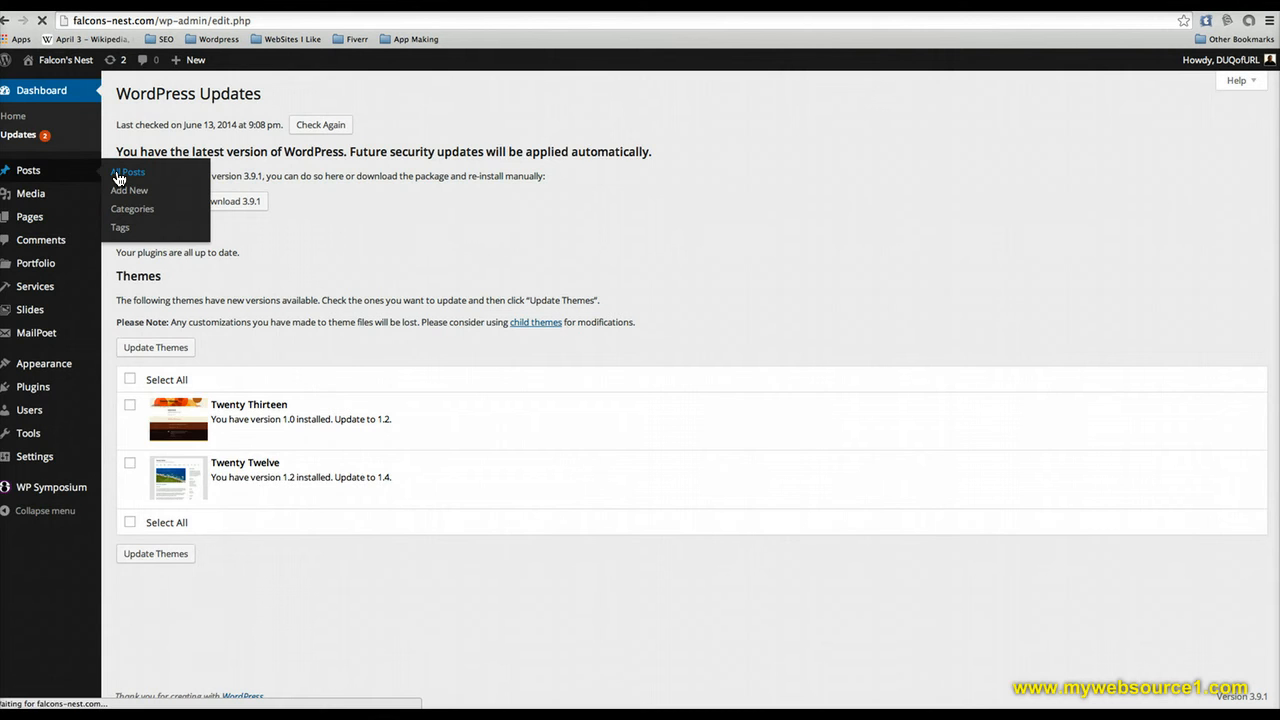
left_click(128, 172)
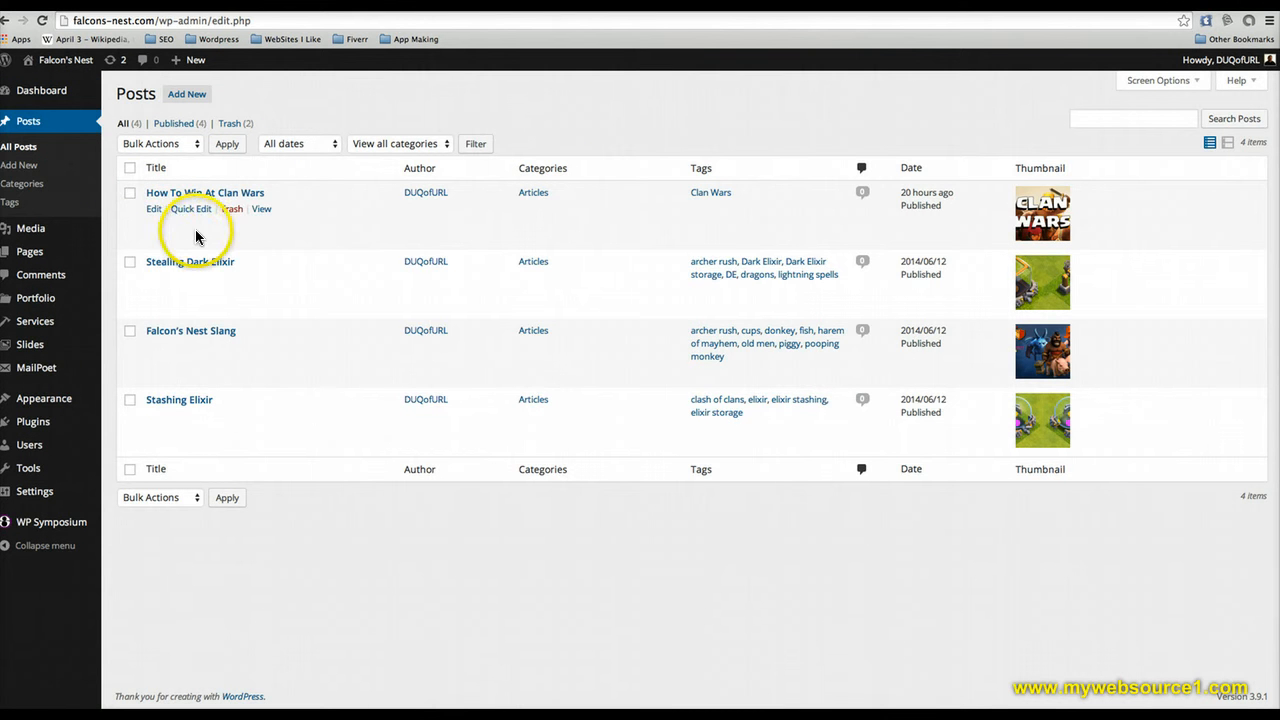
mouse_move(192, 416)
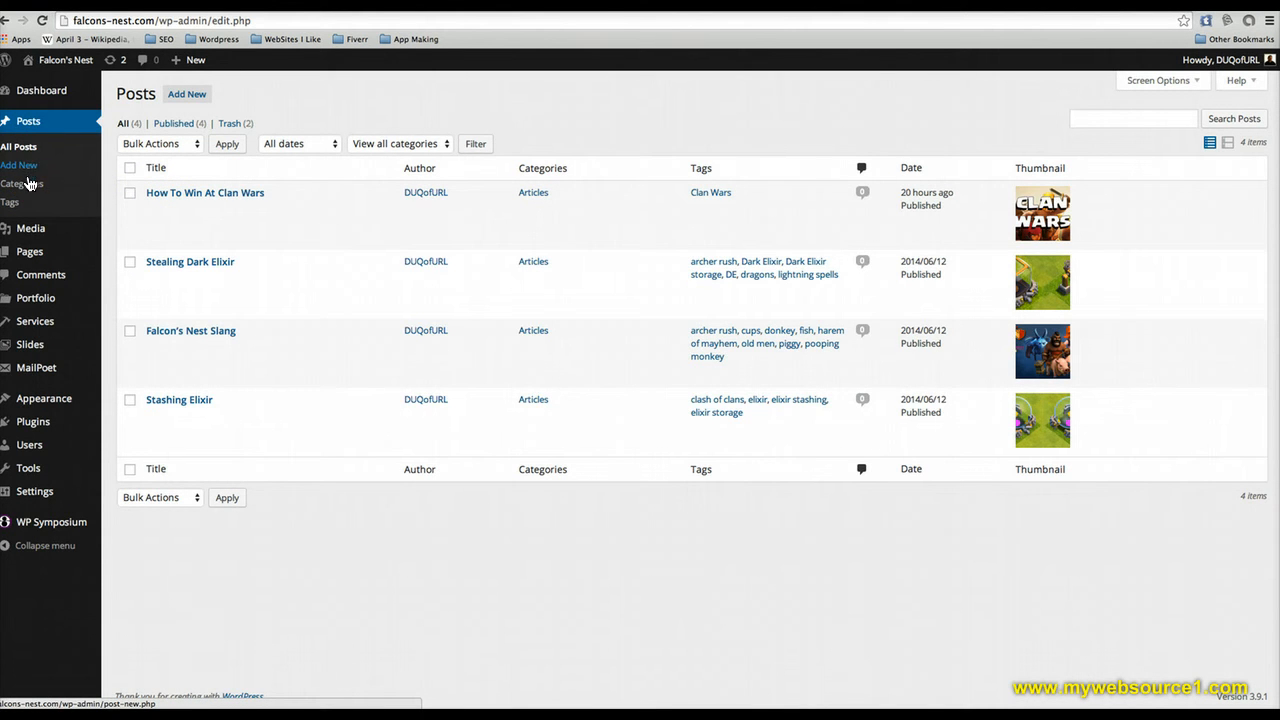
mouse_move(30, 236)
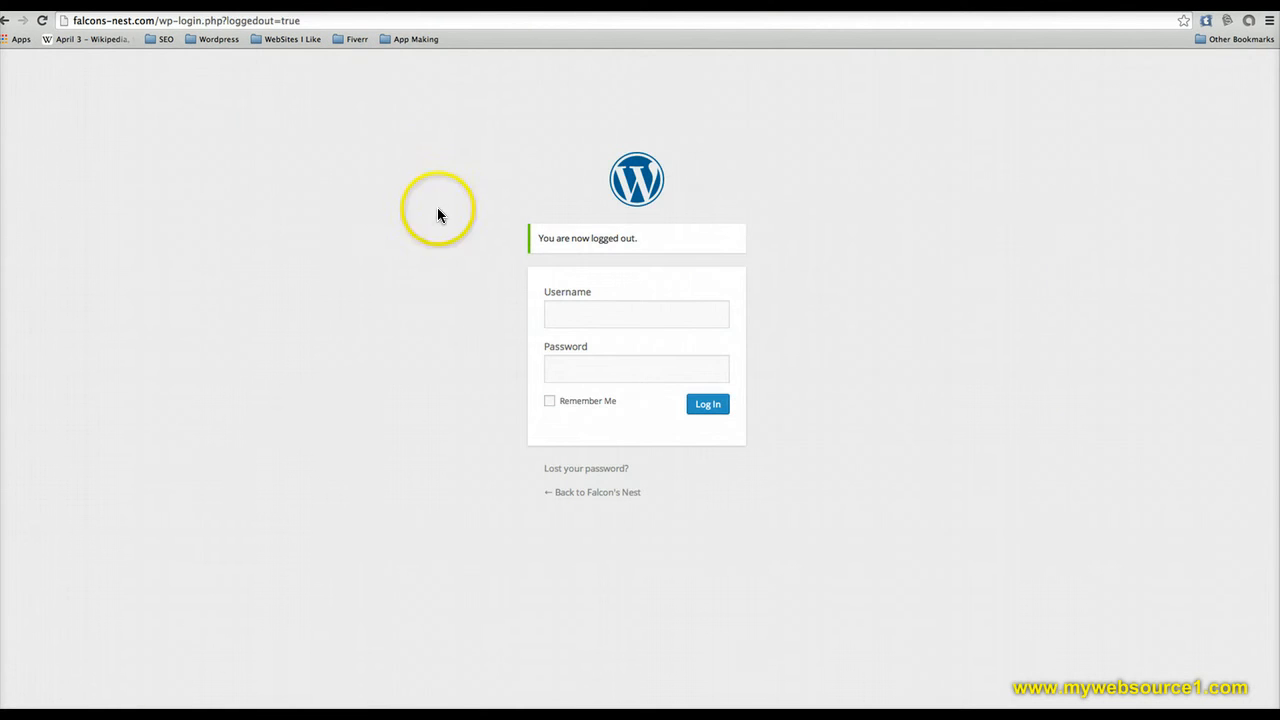
Visit the public Falcon's Nest front page, then open the Comments list of four comments
left_click(304, 20)
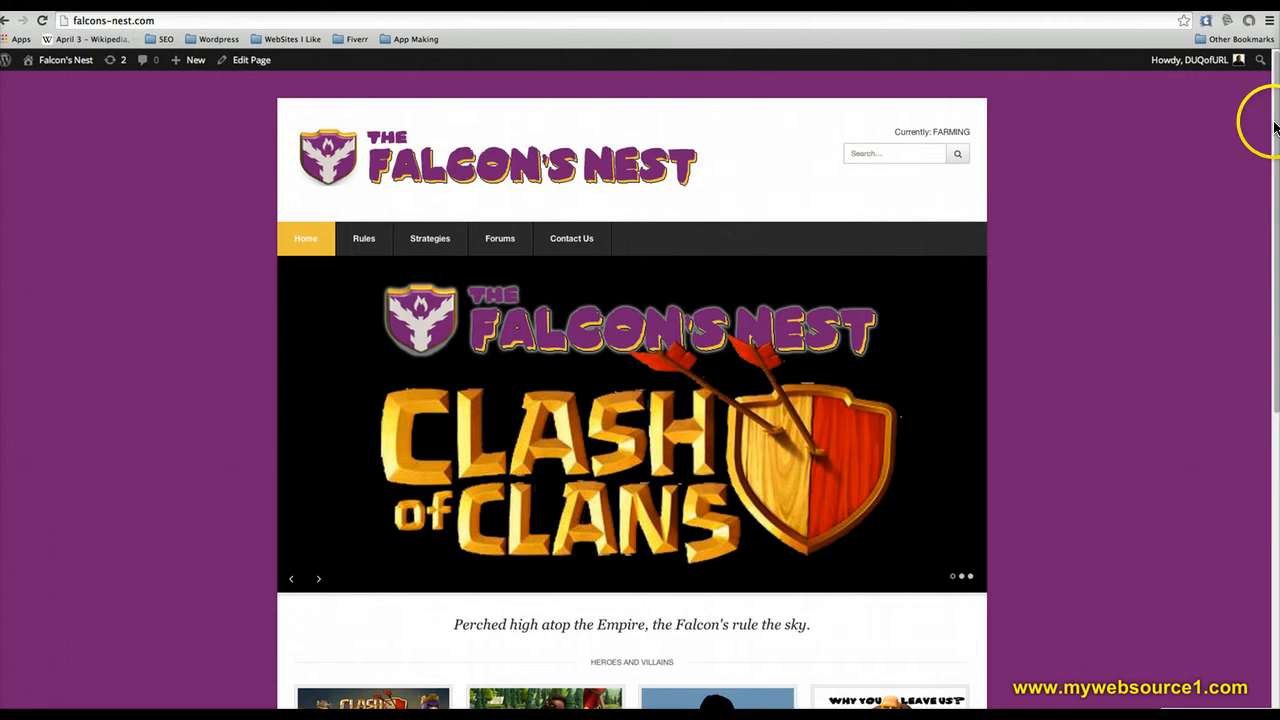
scroll("down", 3)
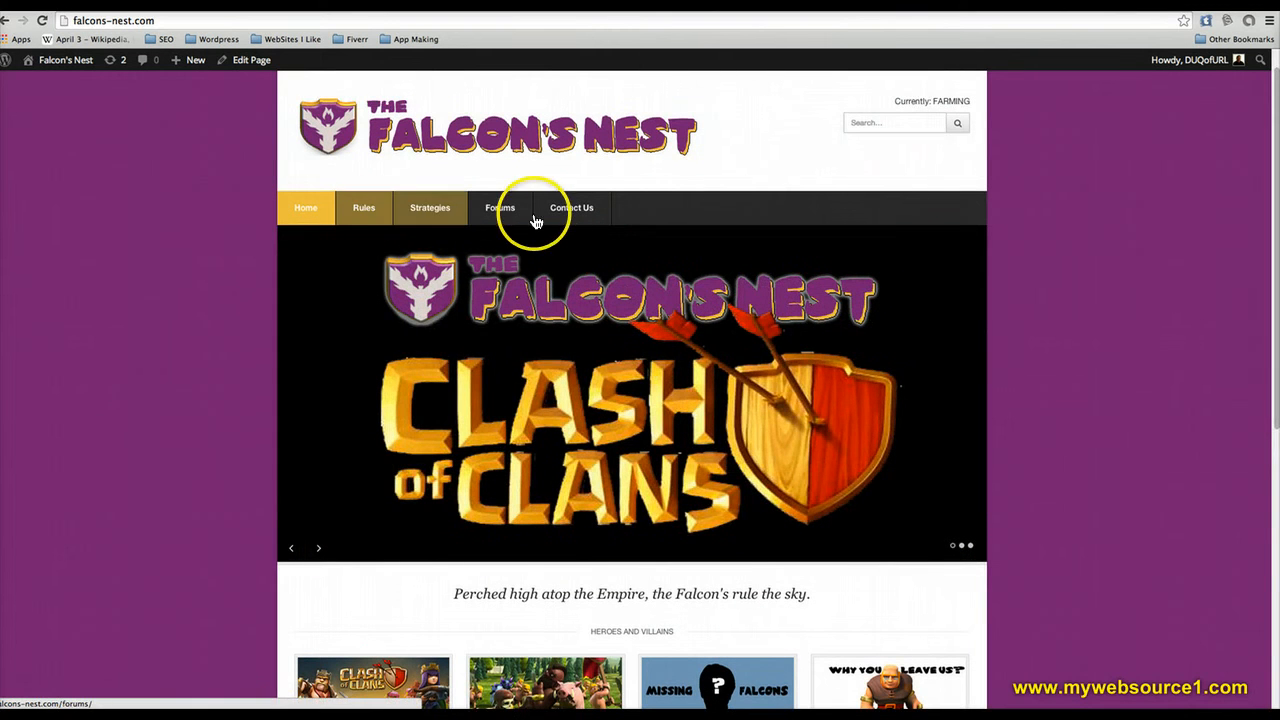
mouse_move(324, 14)
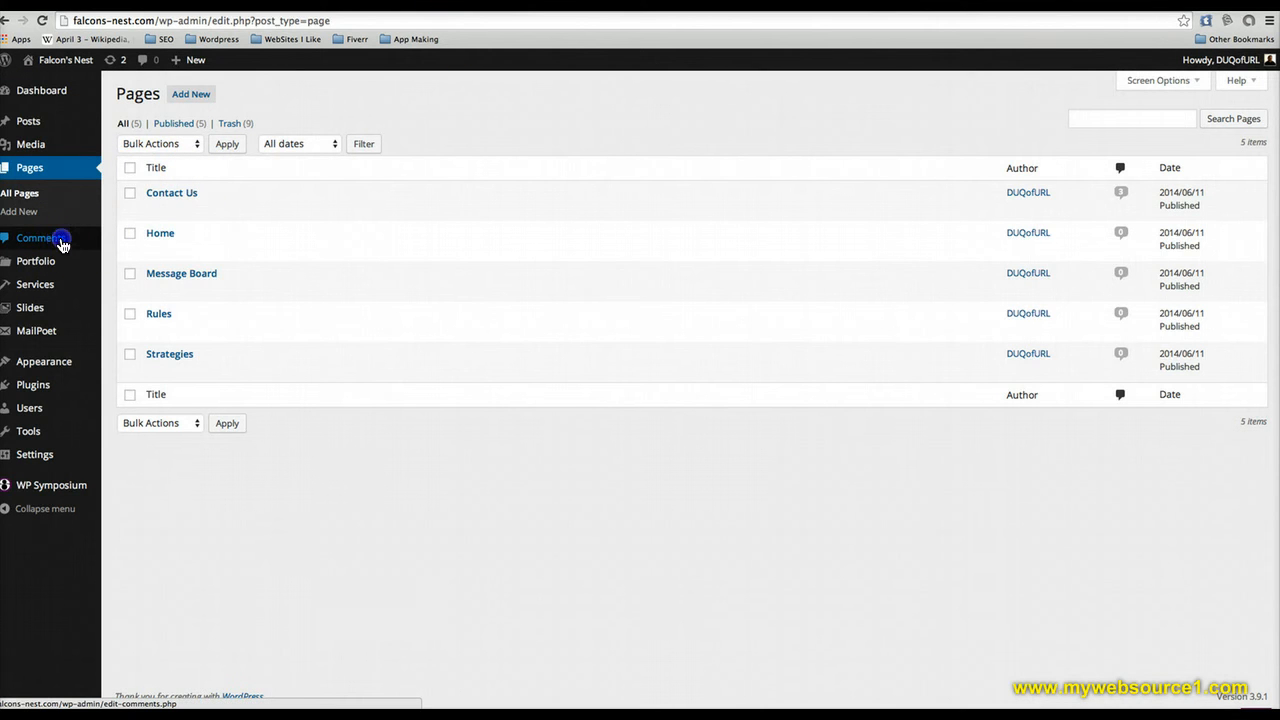
left_click(40, 236)
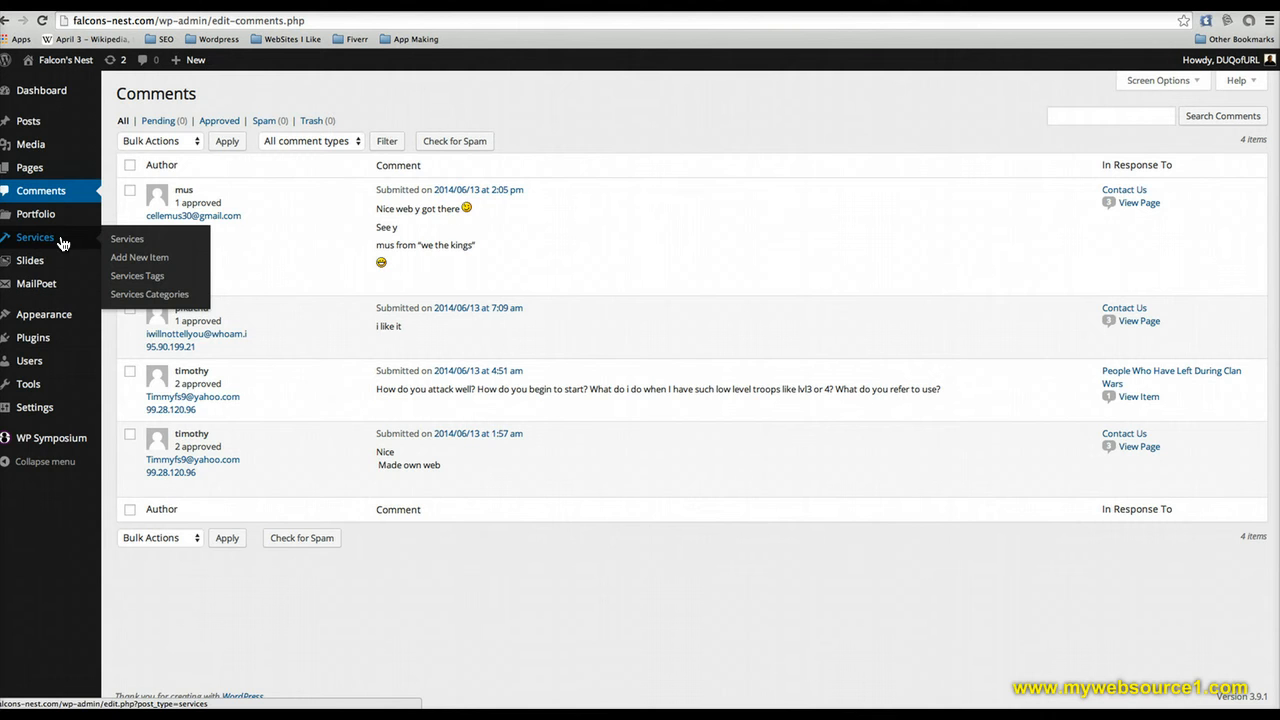
mouse_move(442, 290)
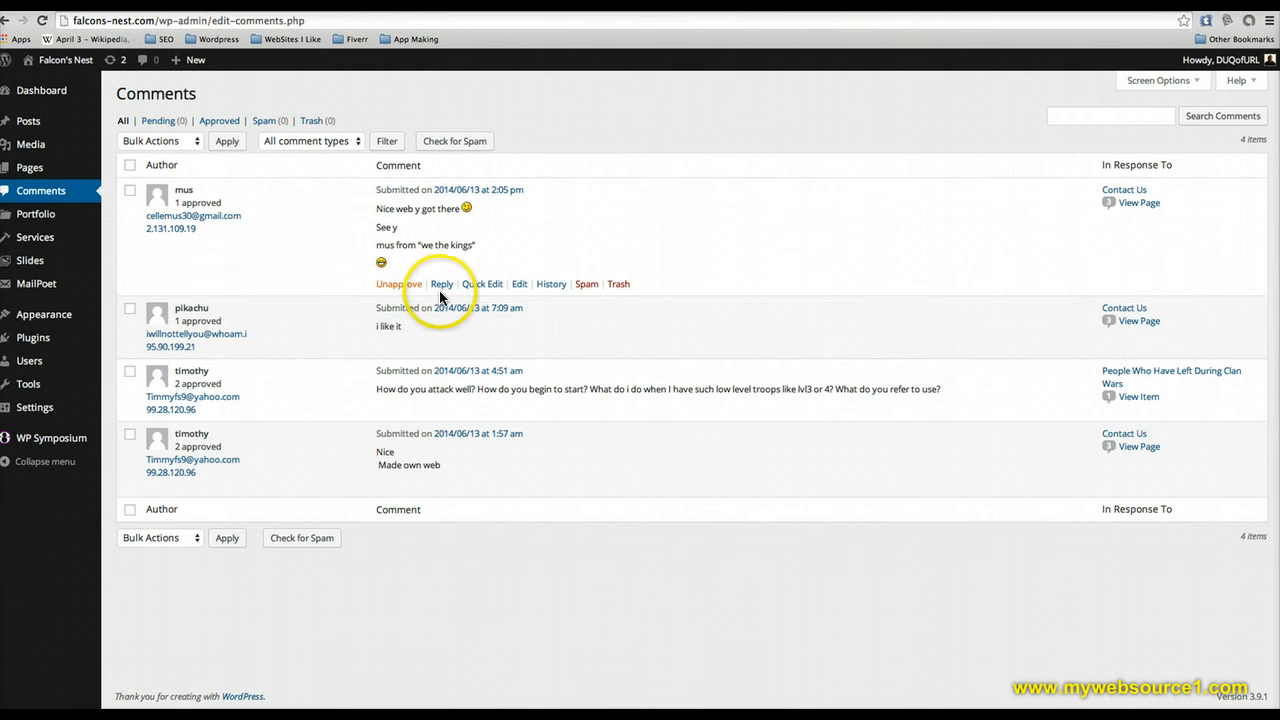
mouse_move(518, 284)
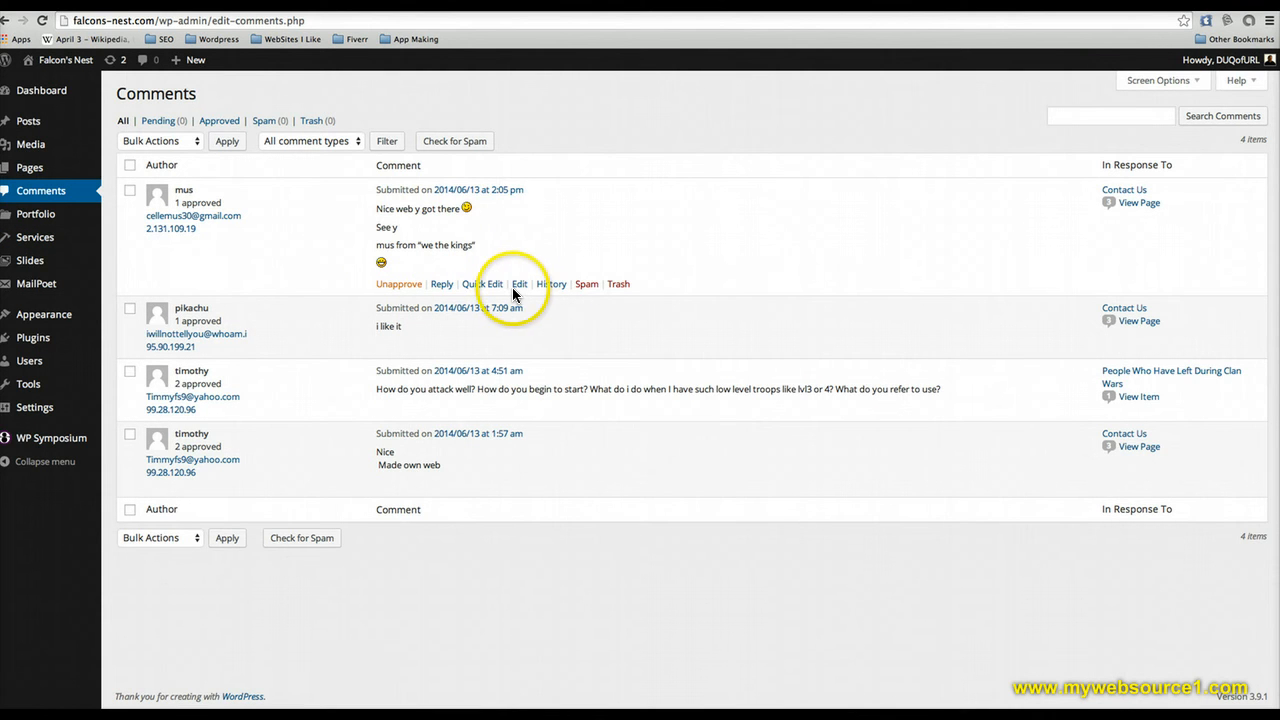
mouse_move(550, 284)
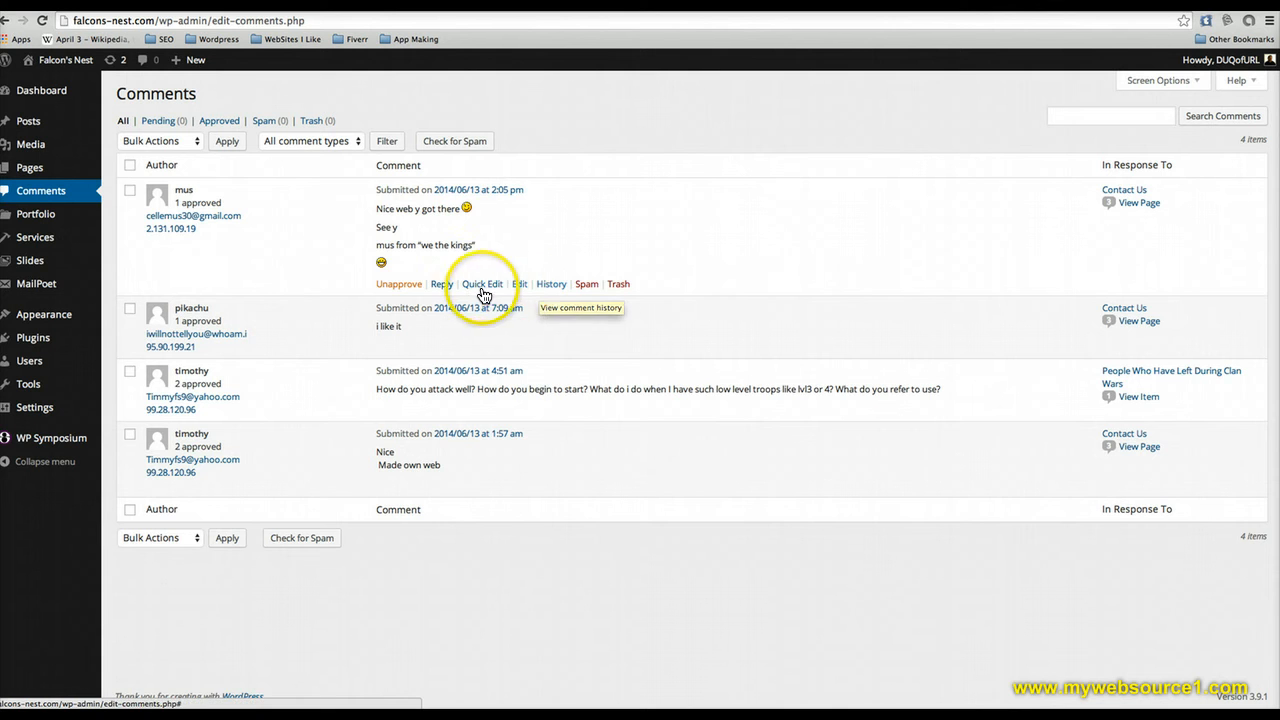
mouse_move(36, 214)
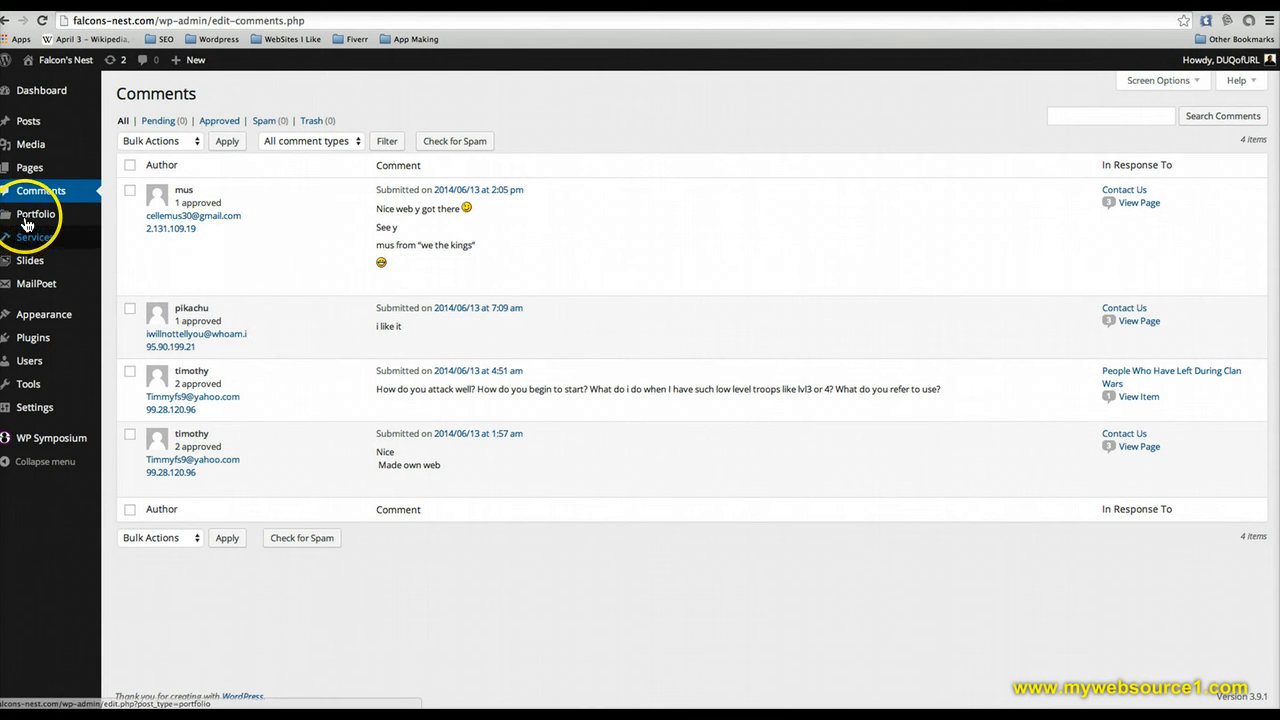
Open the Portfolio items list from the admin sidebar
left_click(36, 214)
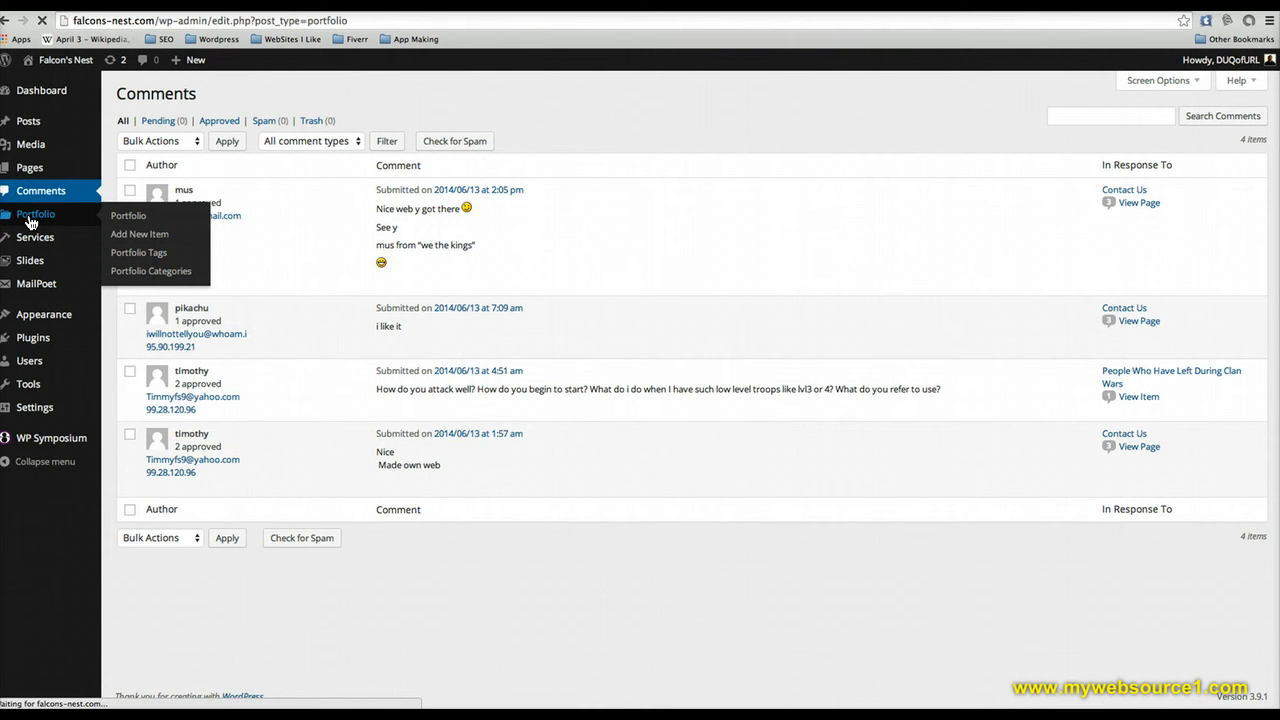
left_click(128, 216)
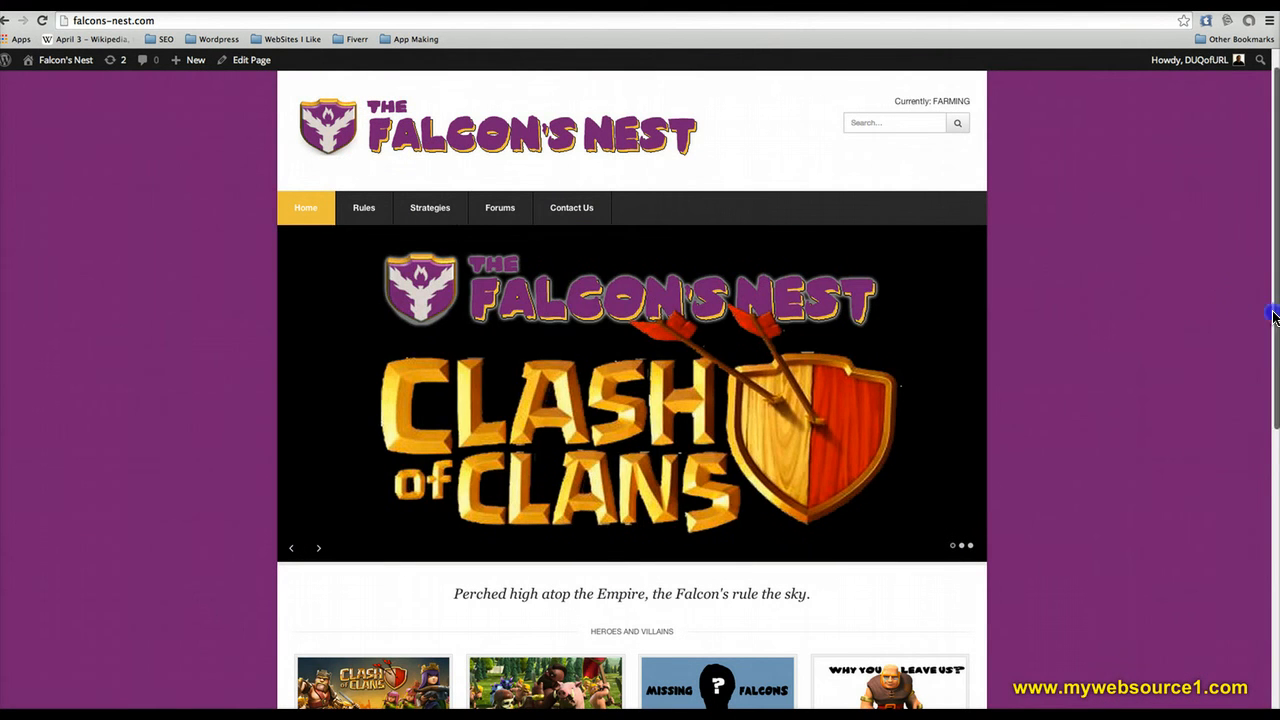
Open the Slides list showing three Clash of Clans homepage slides
scroll("down", 3)
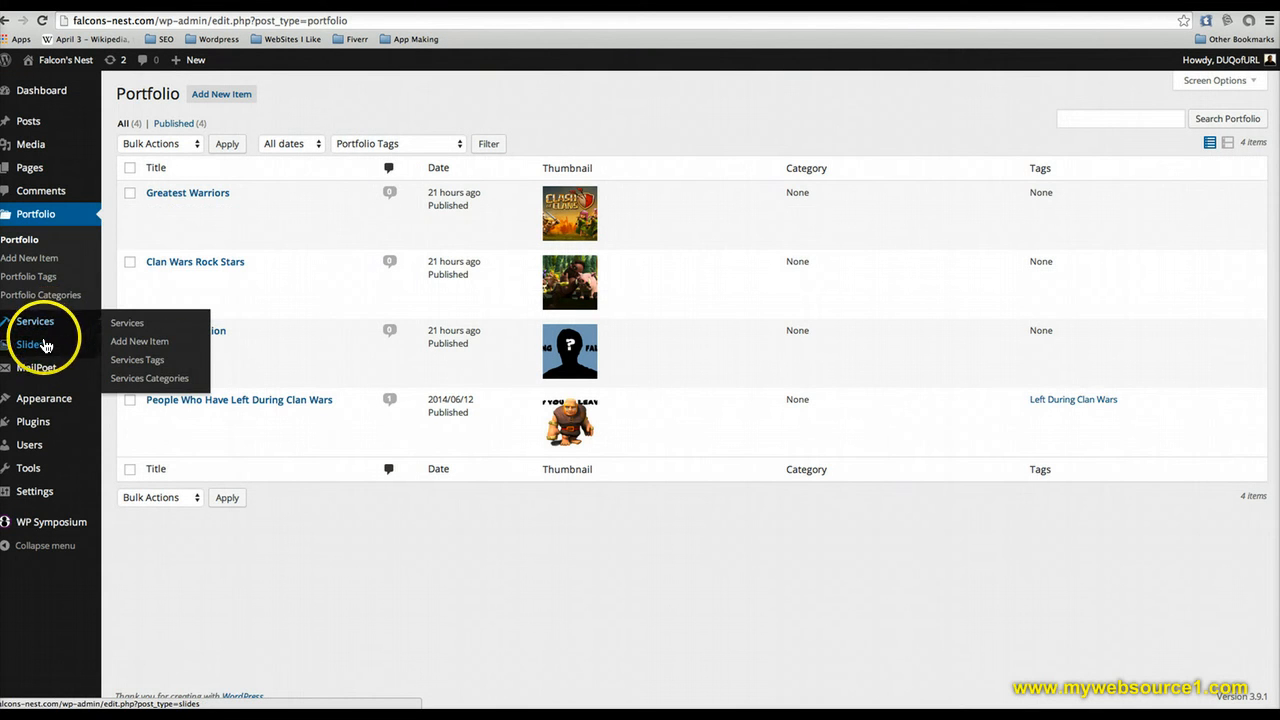
left_click(30, 344)
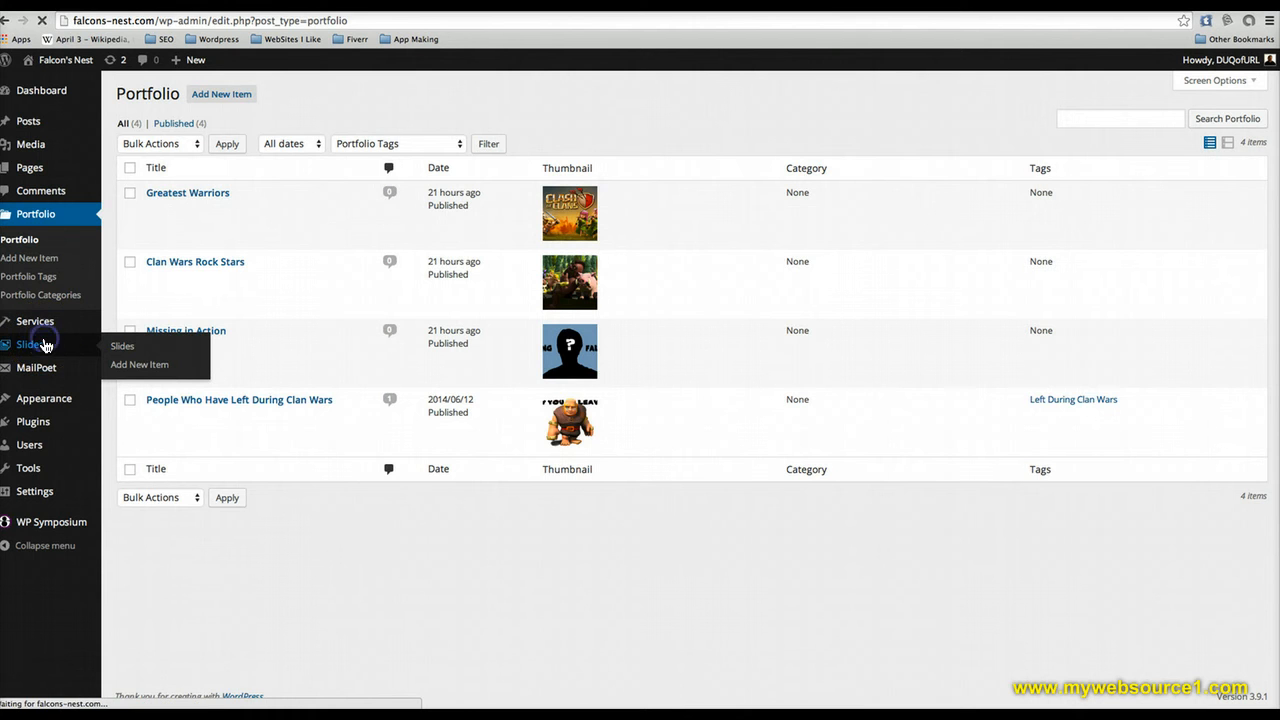
left_click(28, 344)
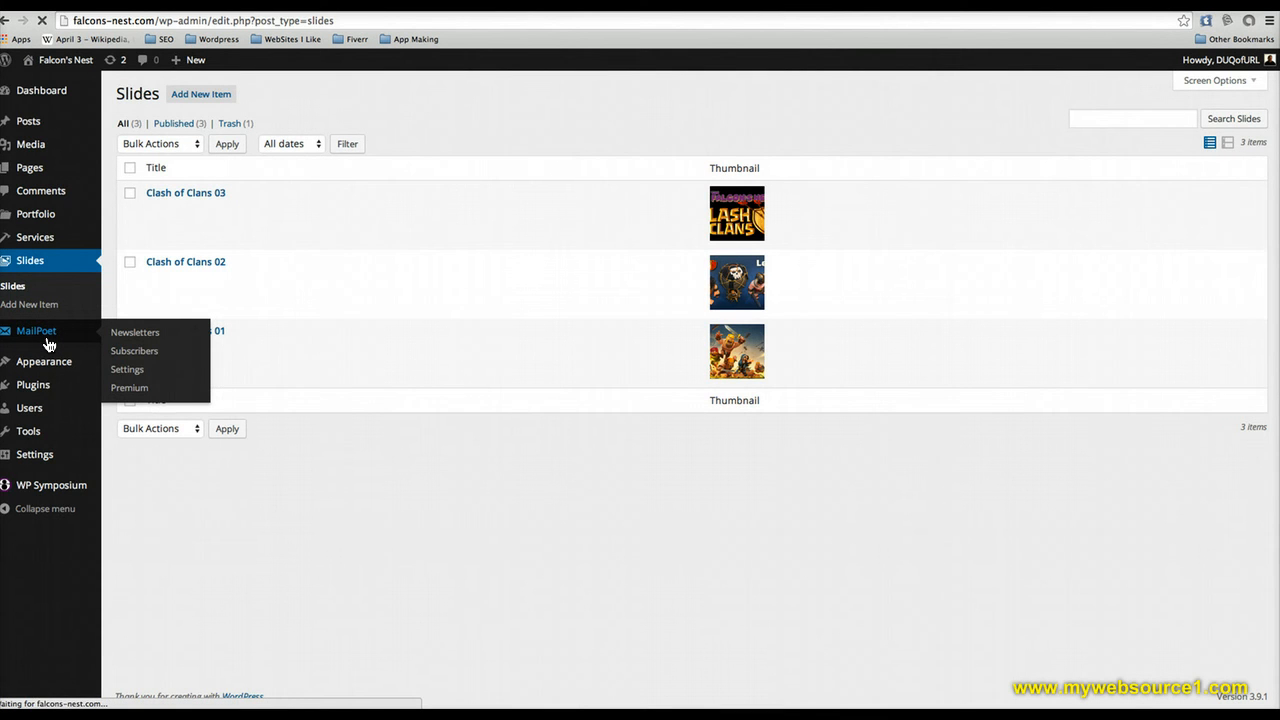
Visit MailPoet, then Appearance > Themes showing five themes with Pytheas active
left_click(136, 332)
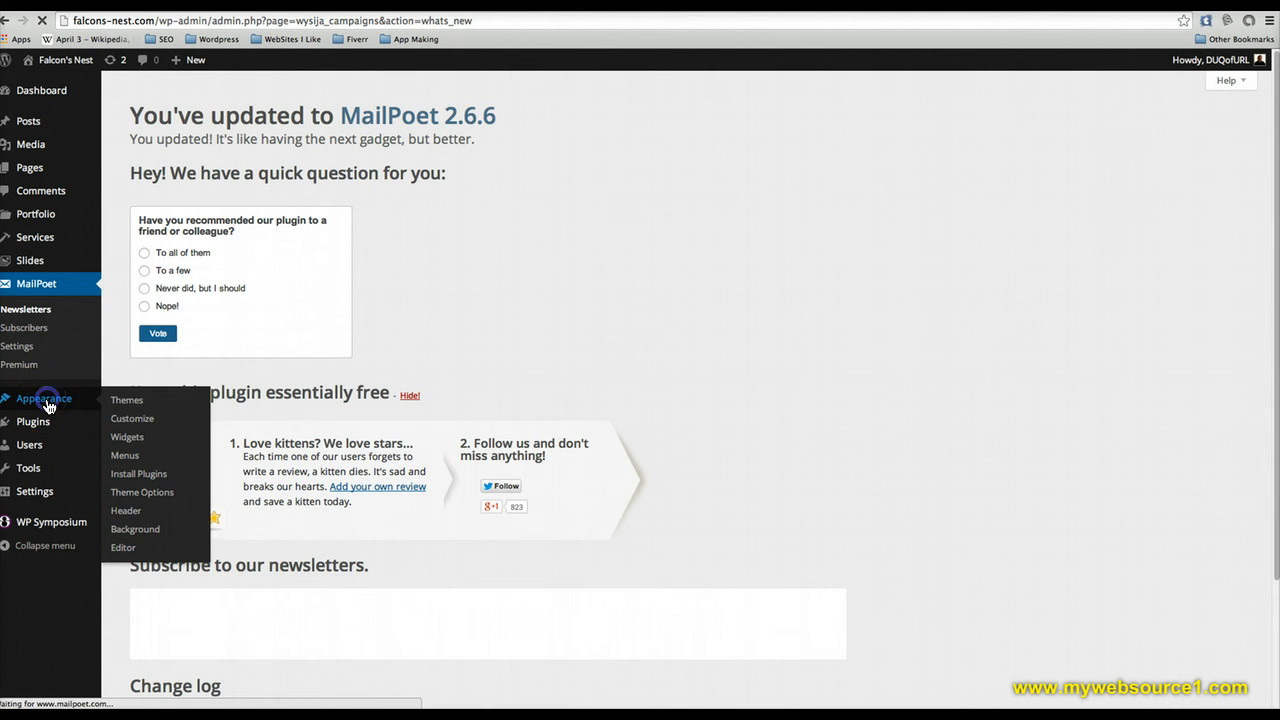
left_click(126, 400)
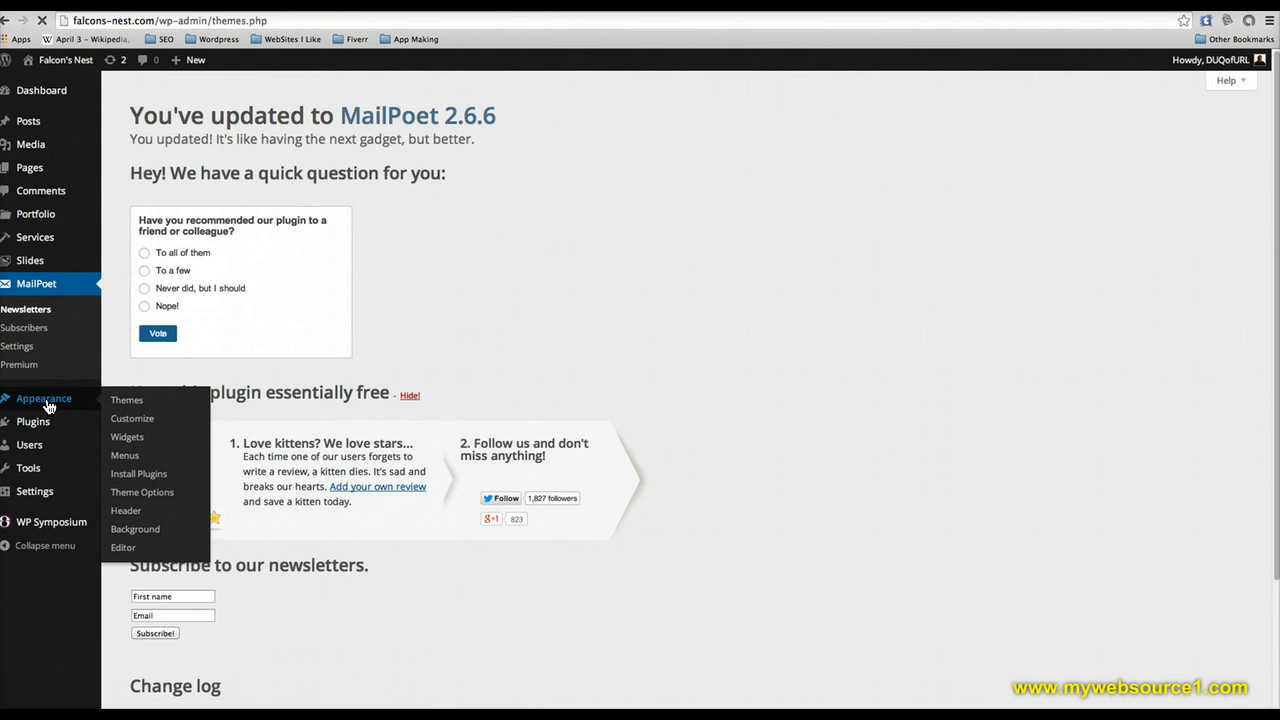
left_click(126, 400)
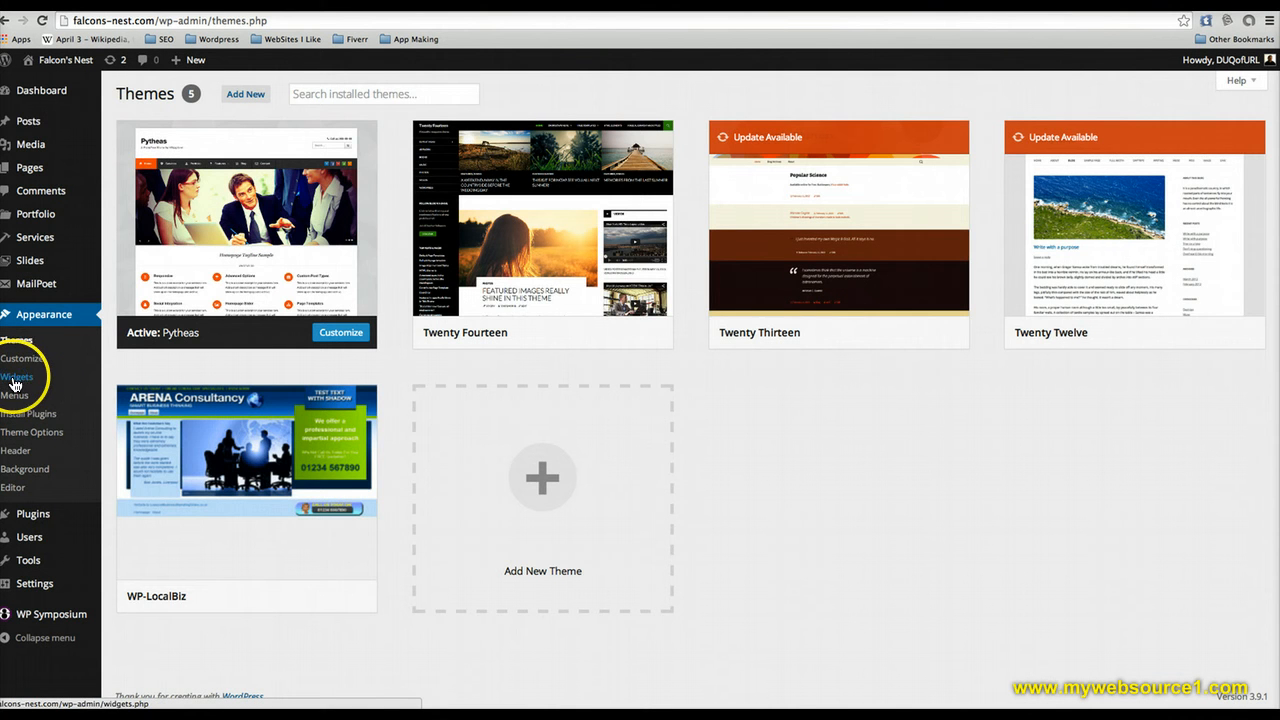
left_click(16, 376)
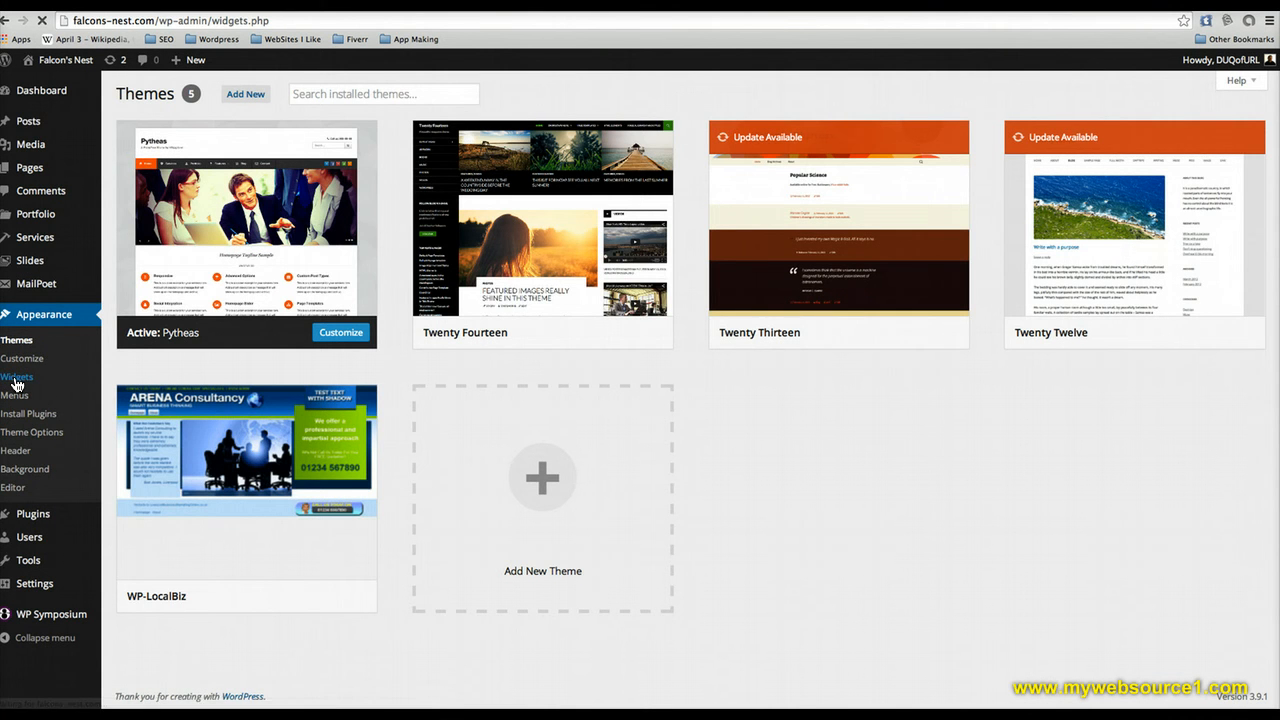
Open Widgets and expand the Sidebar's Visual Editor widget listing leader and co-leaders
left_click(16, 376)
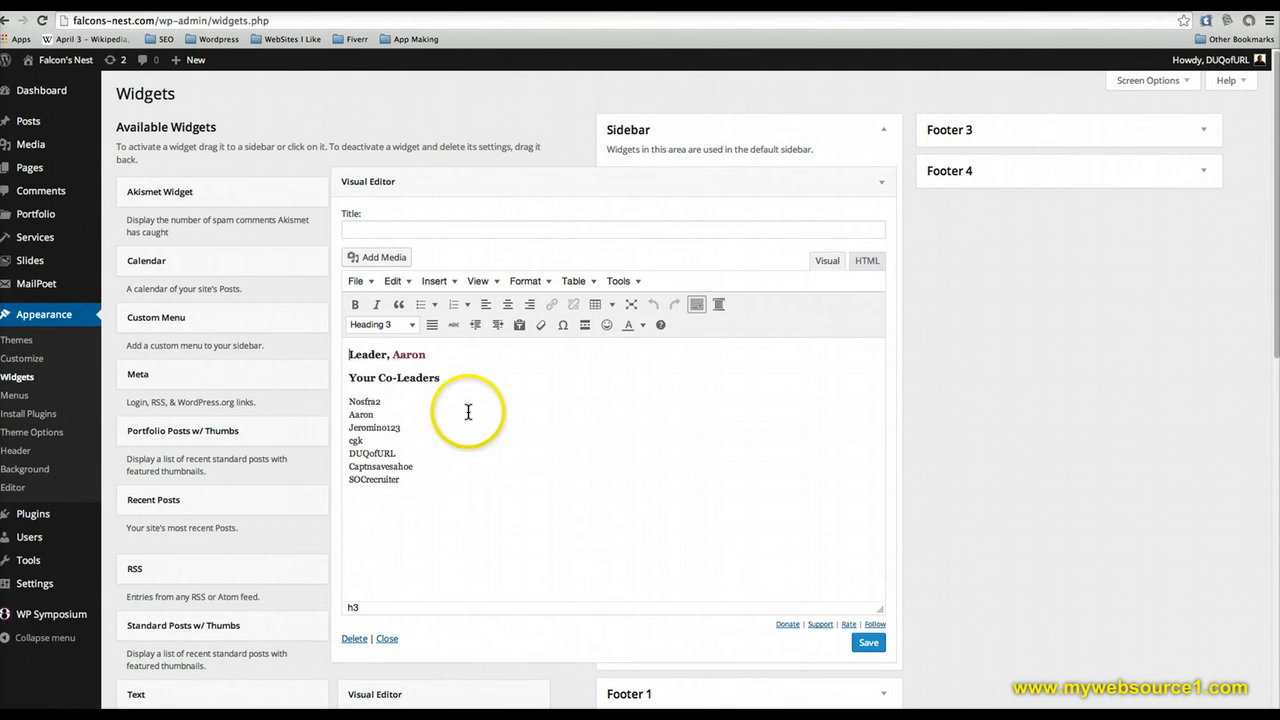
mouse_move(404, 482)
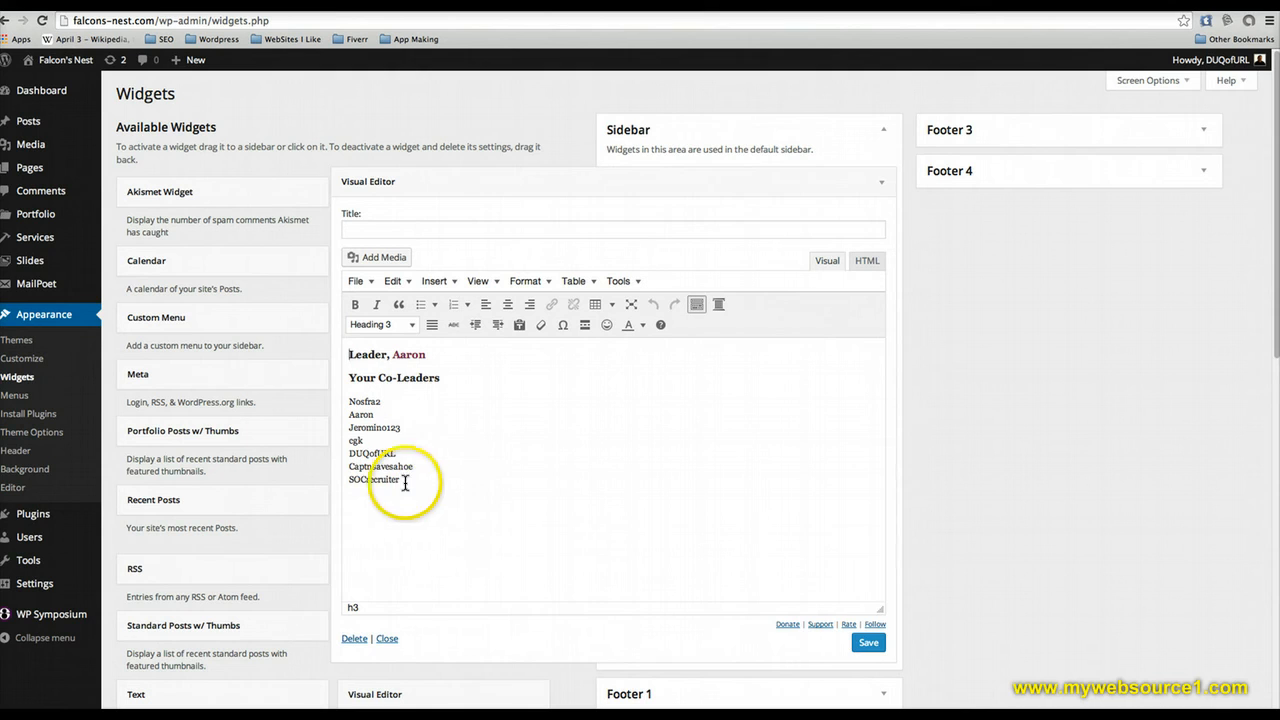
left_click(868, 644)
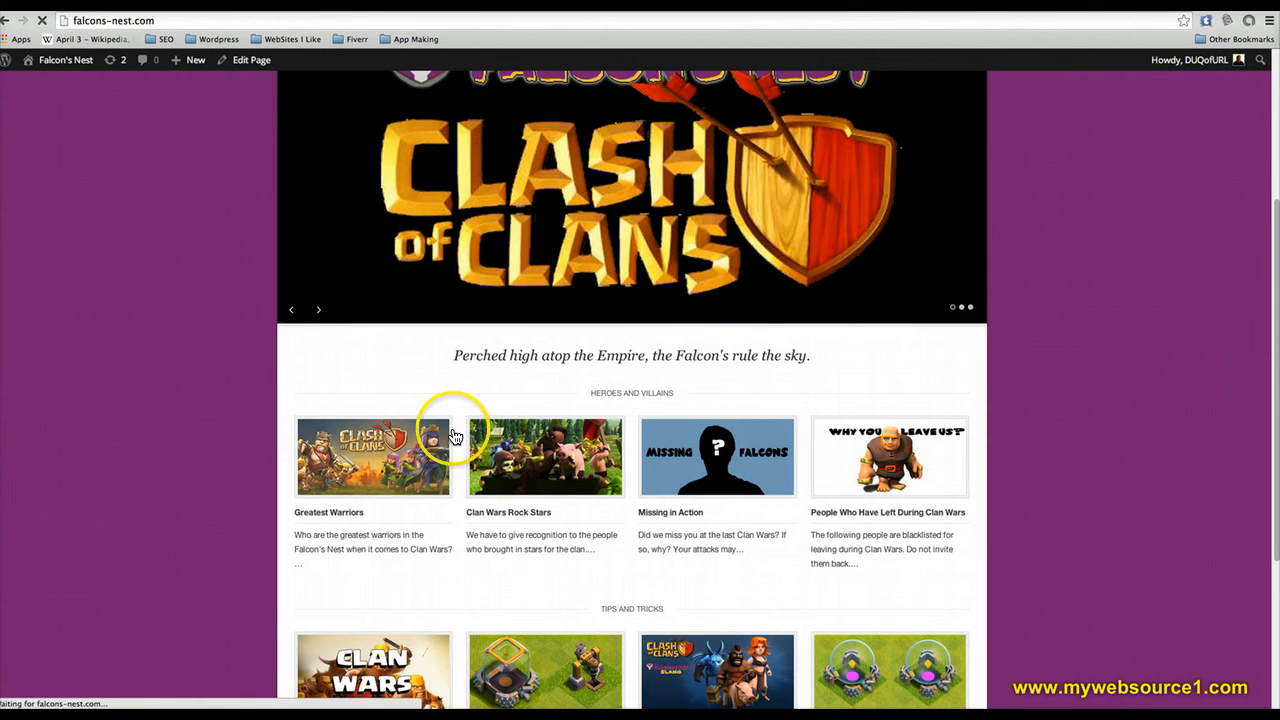
Open the public Greatest Warriors portfolio page and scroll to its footer
left_click(392, 456)
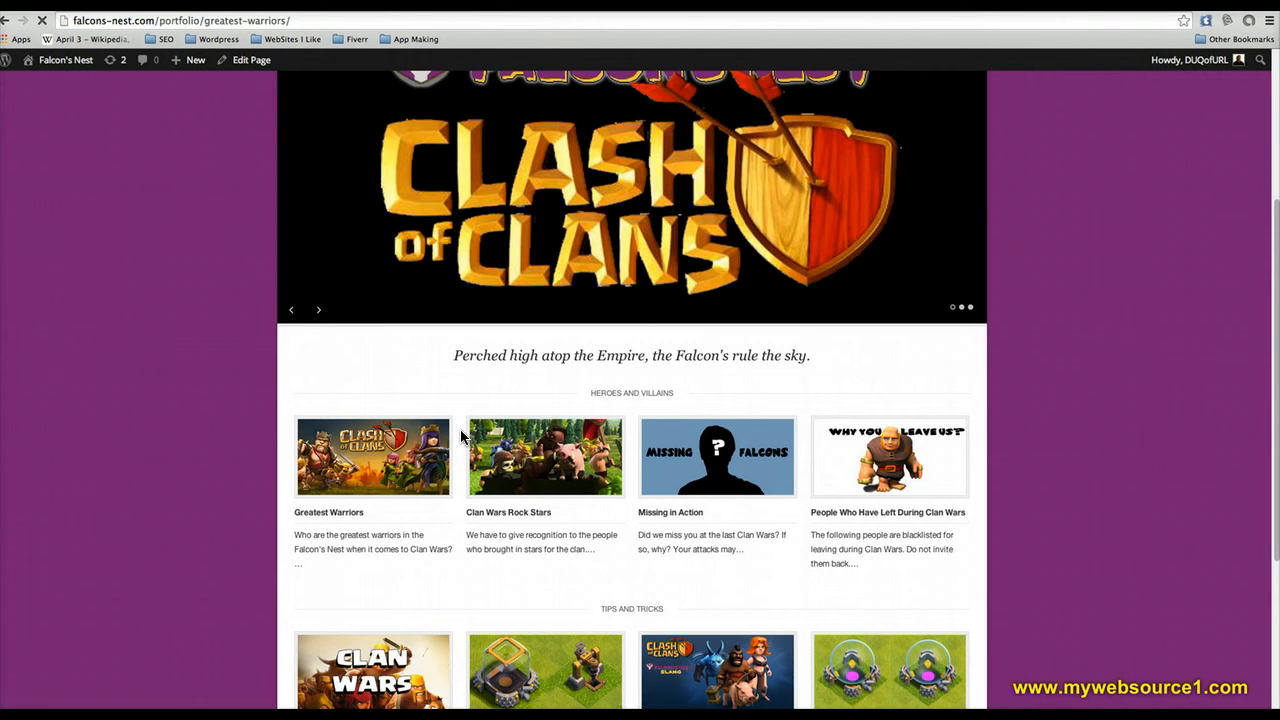
left_click(372, 456)
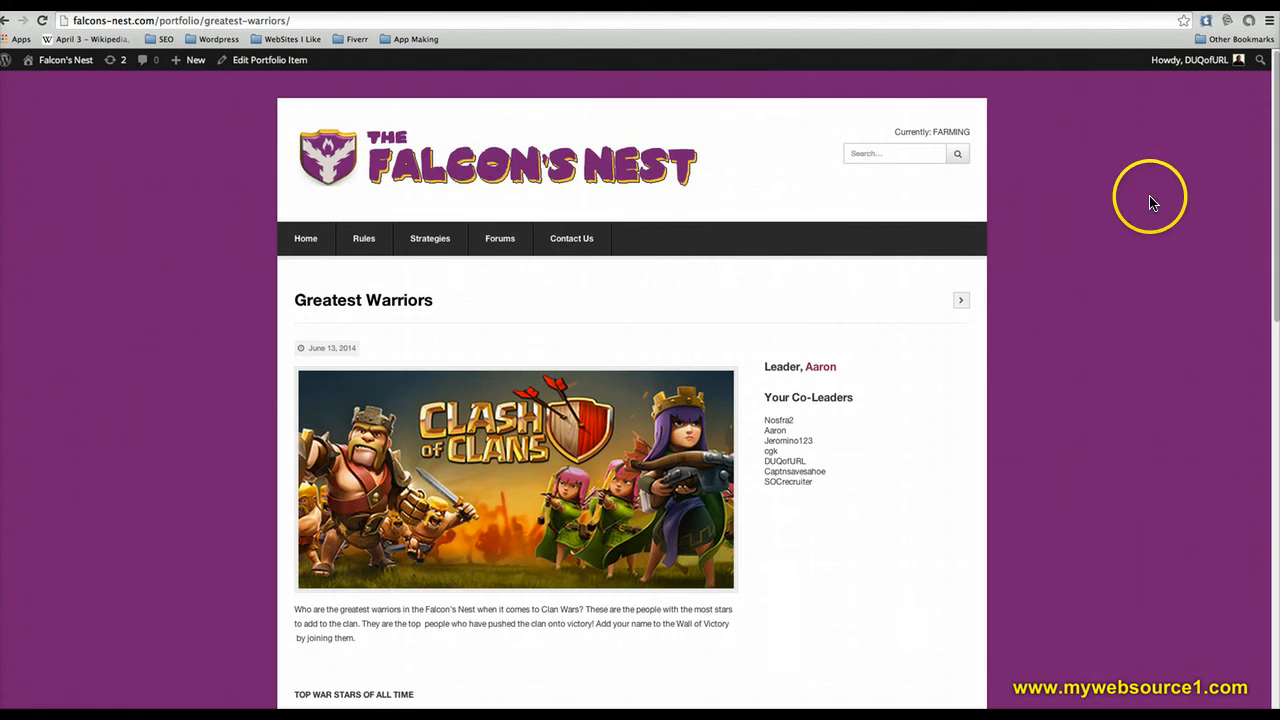
scroll("down", 3)
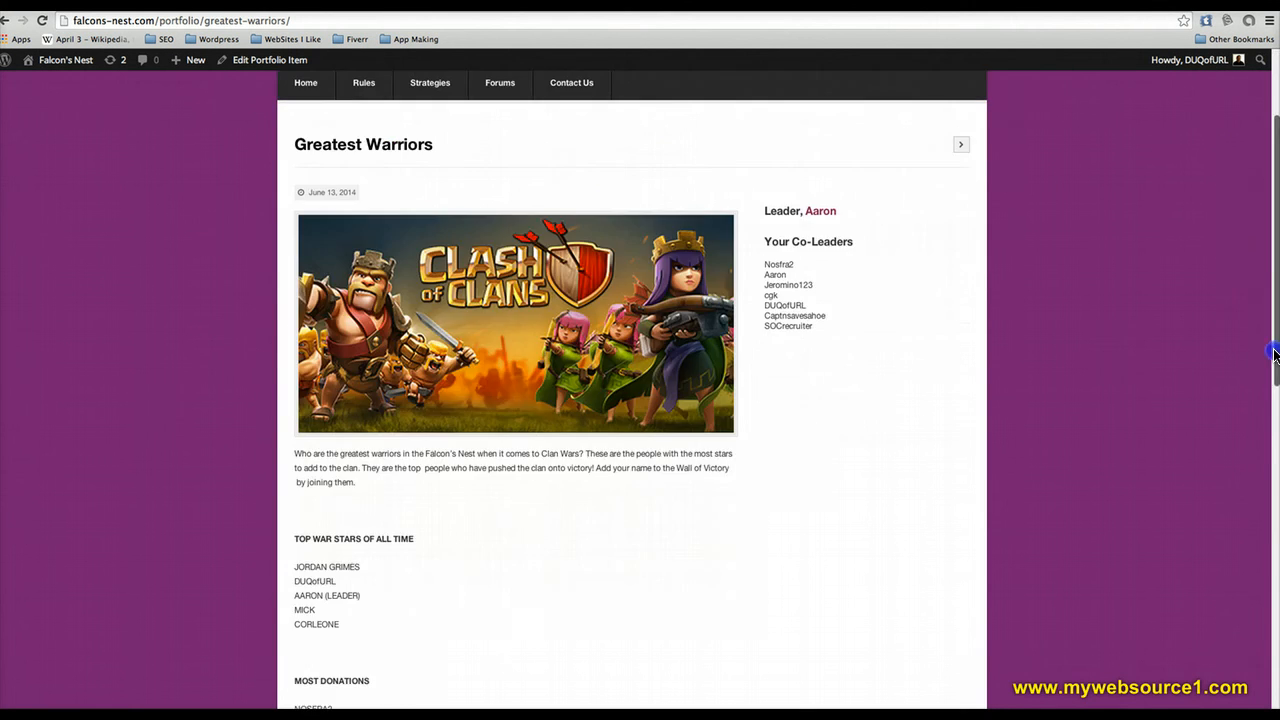
scroll("down", 3)
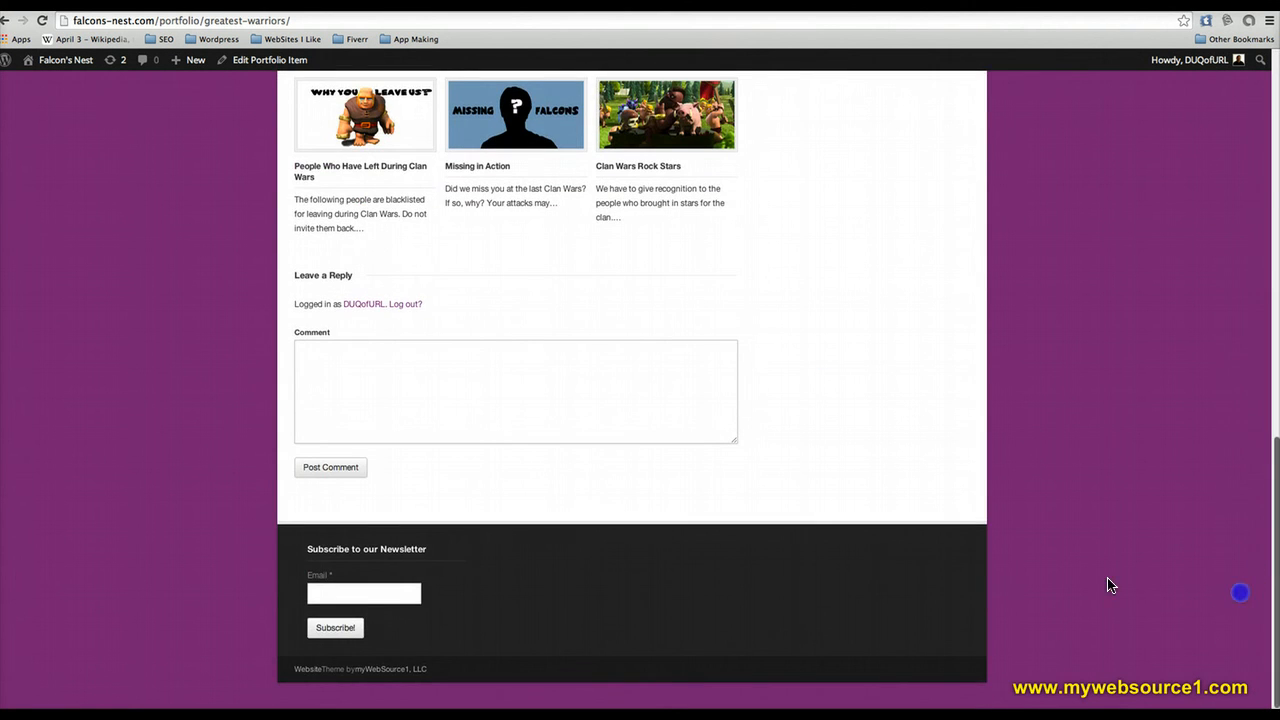
mouse_move(448, 644)
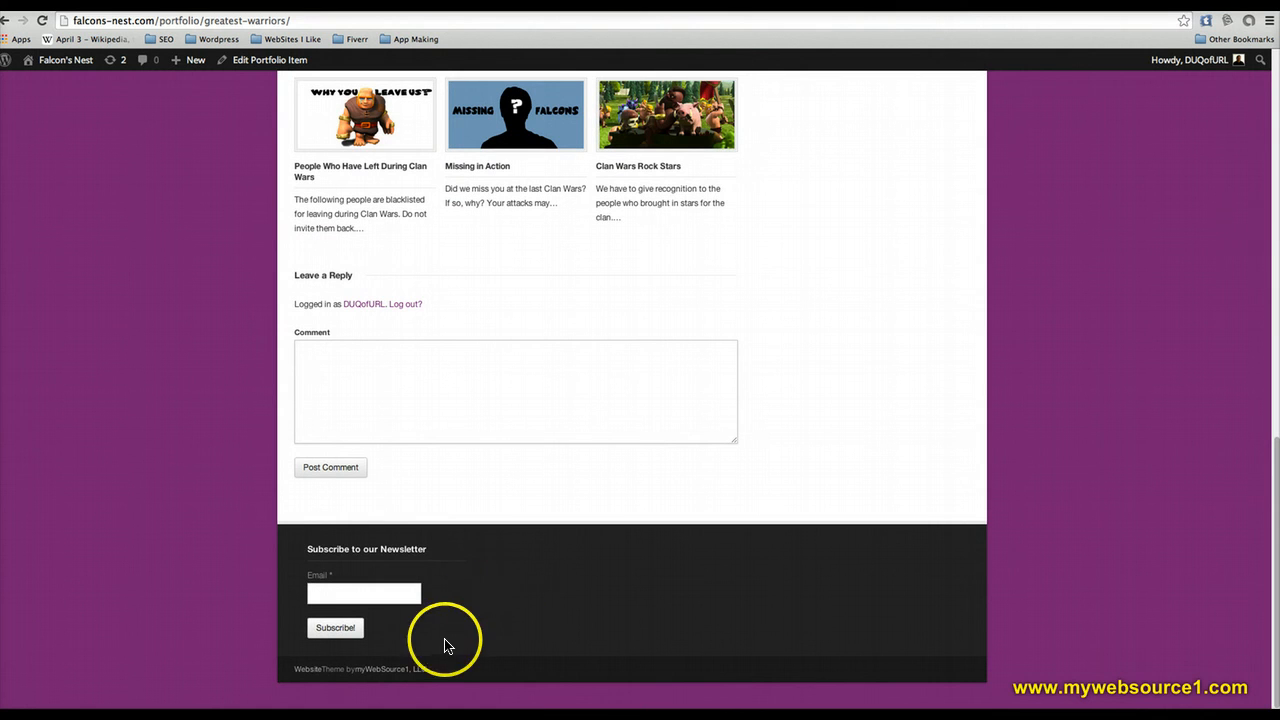
mouse_move(716, 616)
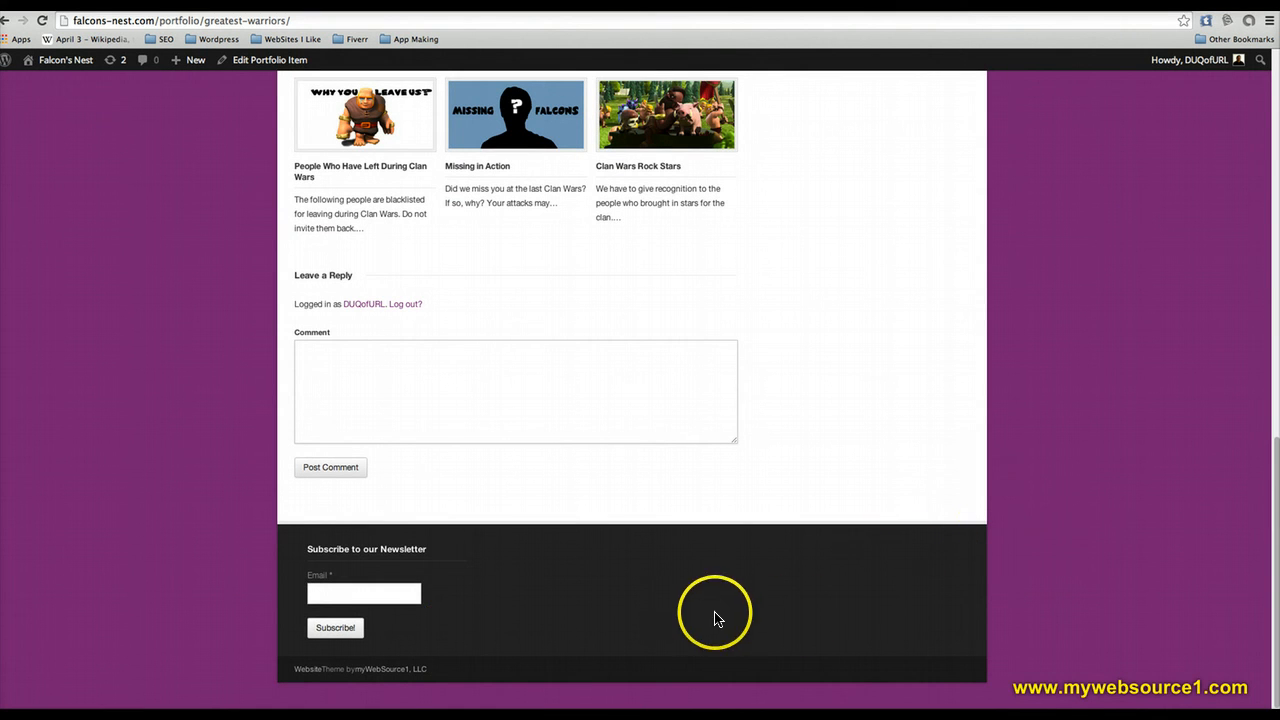
mouse_move(676, 580)
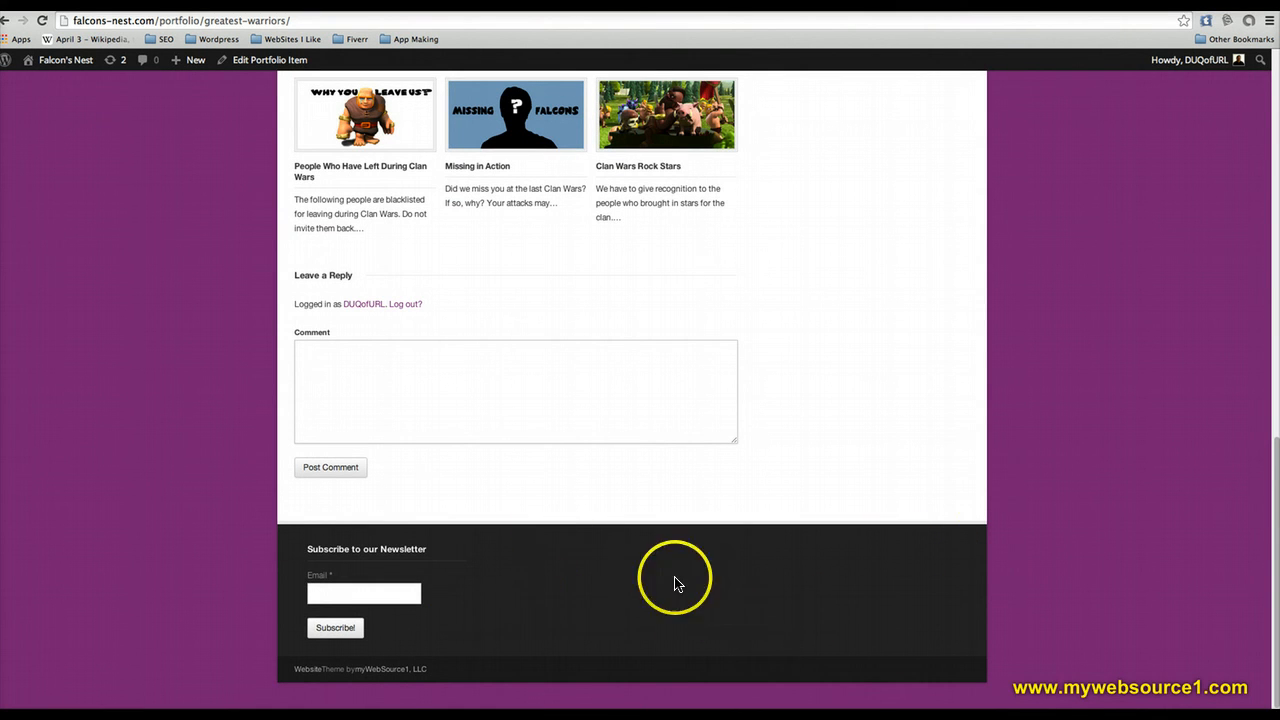
mouse_move(458, 144)
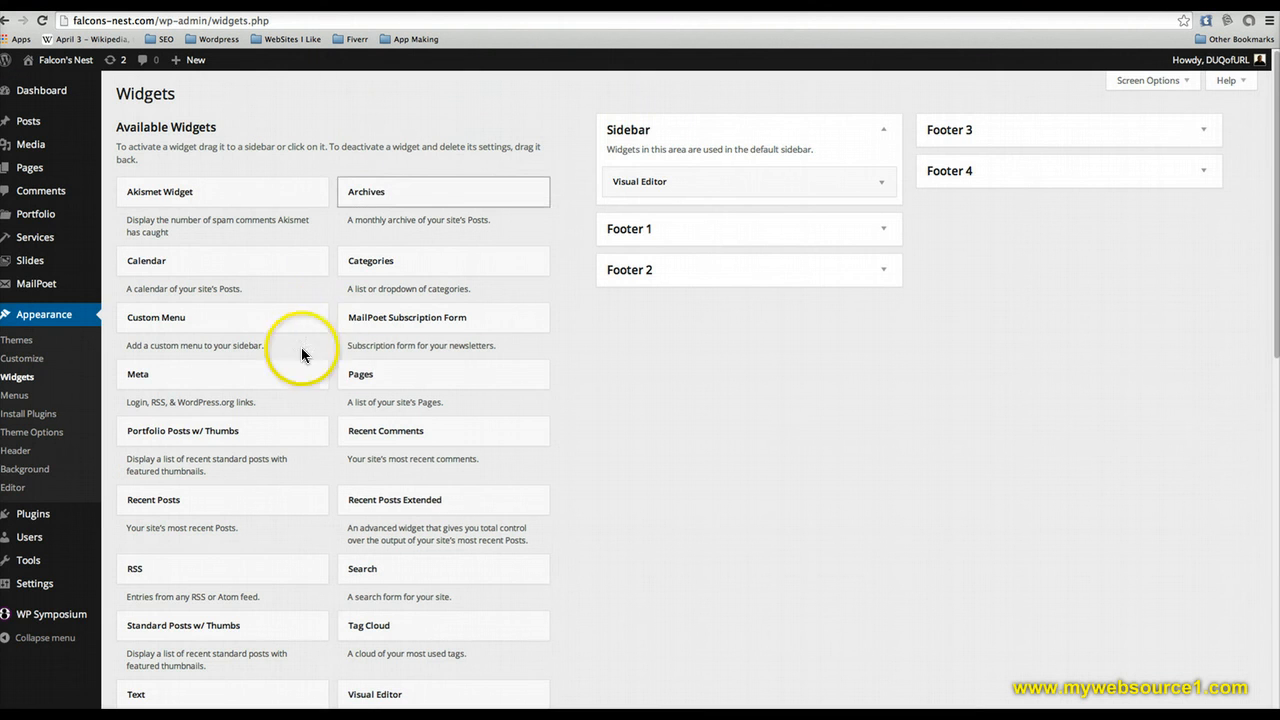
mouse_move(36, 514)
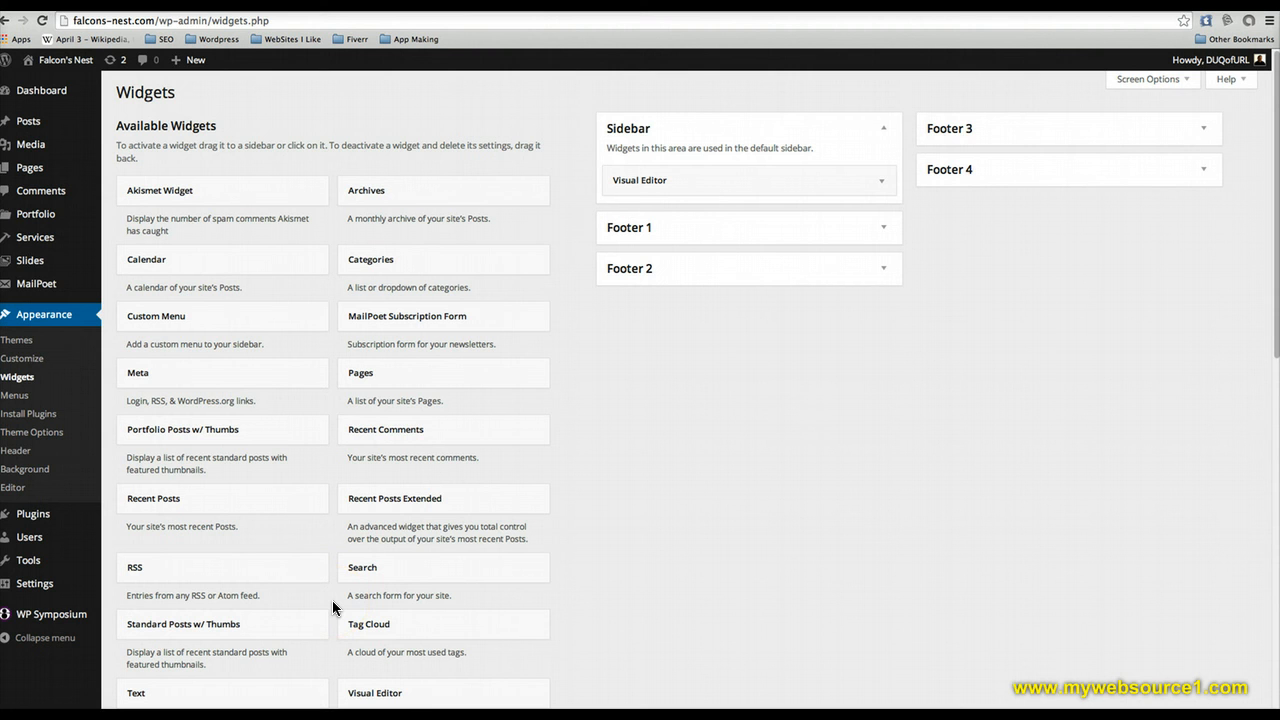
mouse_move(340, 652)
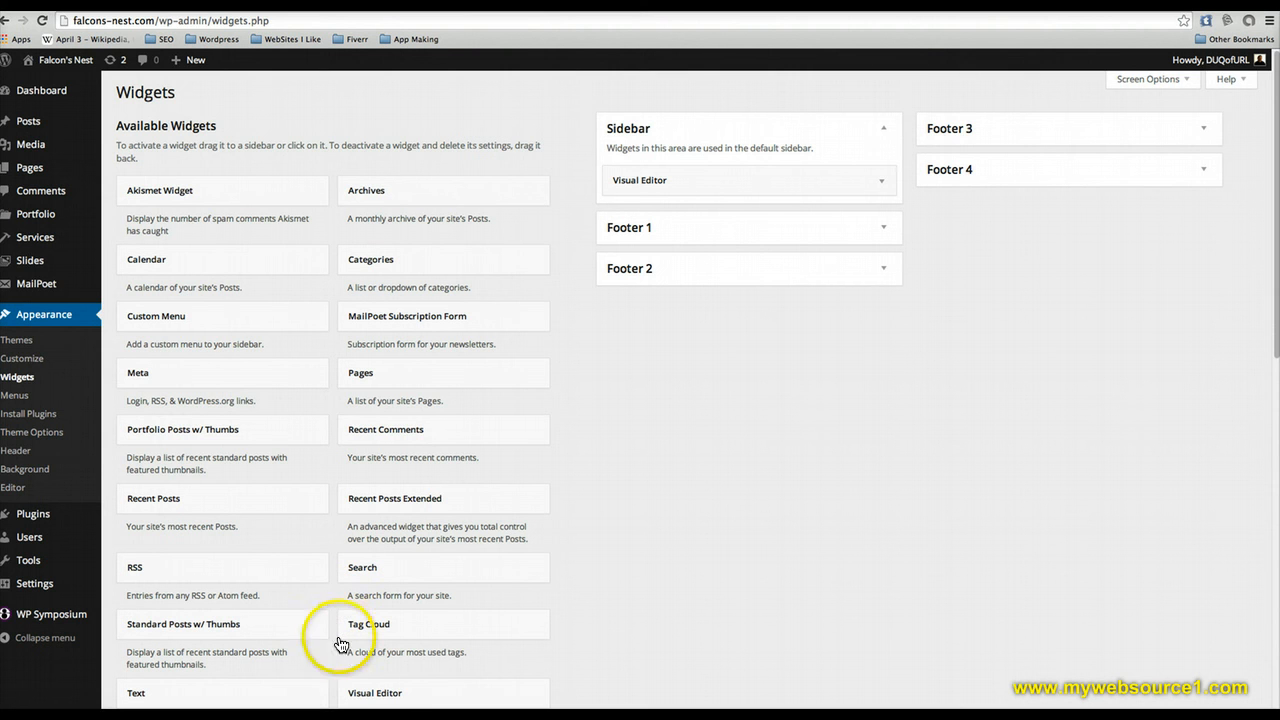